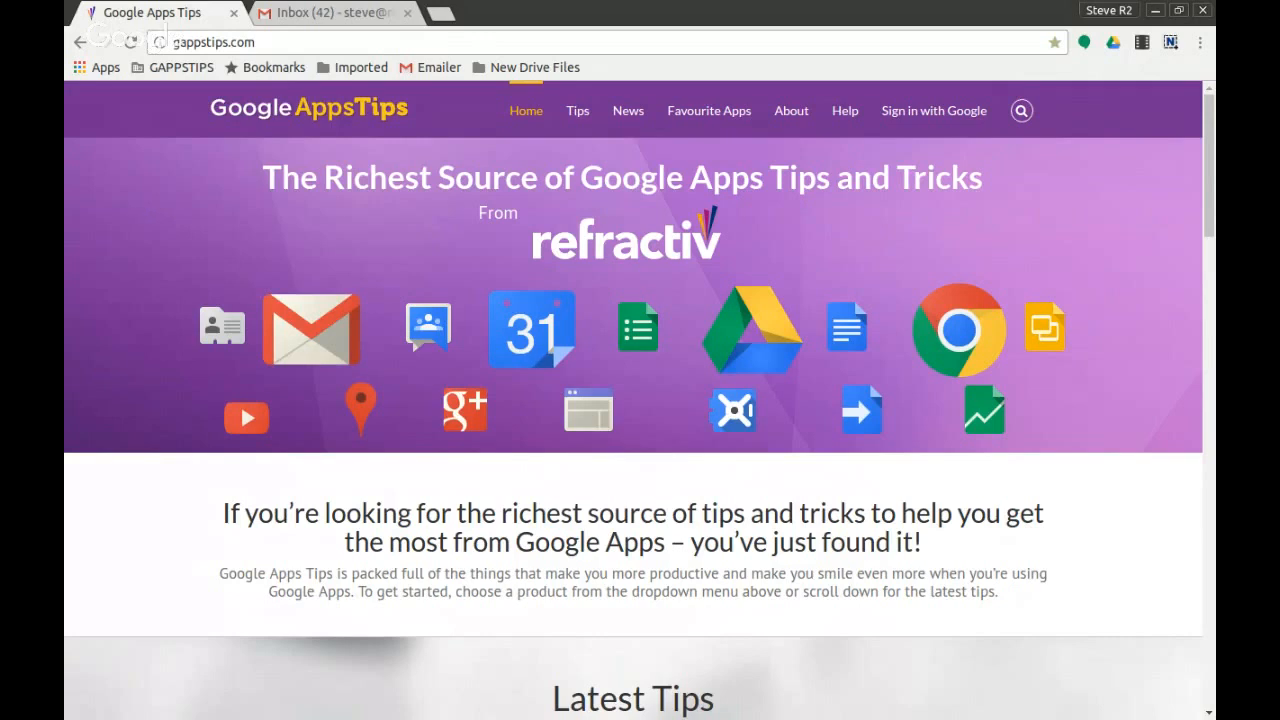
mouse_move(152, 132)
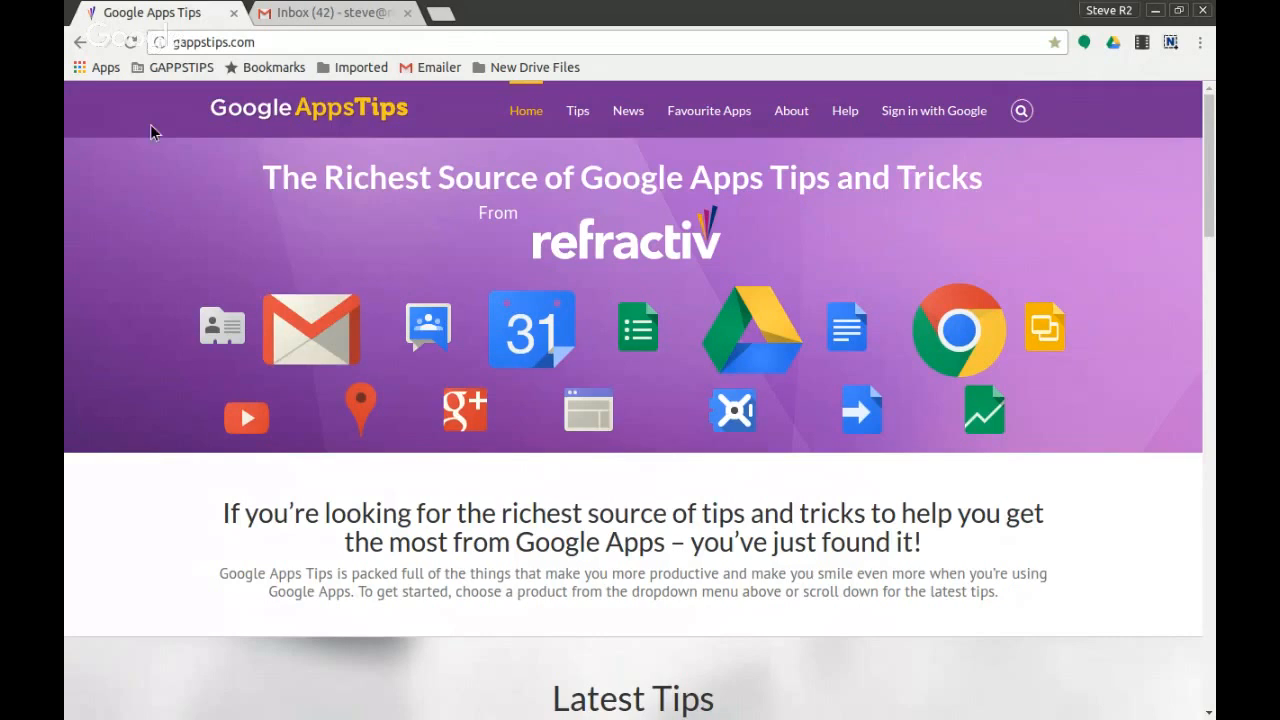
mouse_move(140, 222)
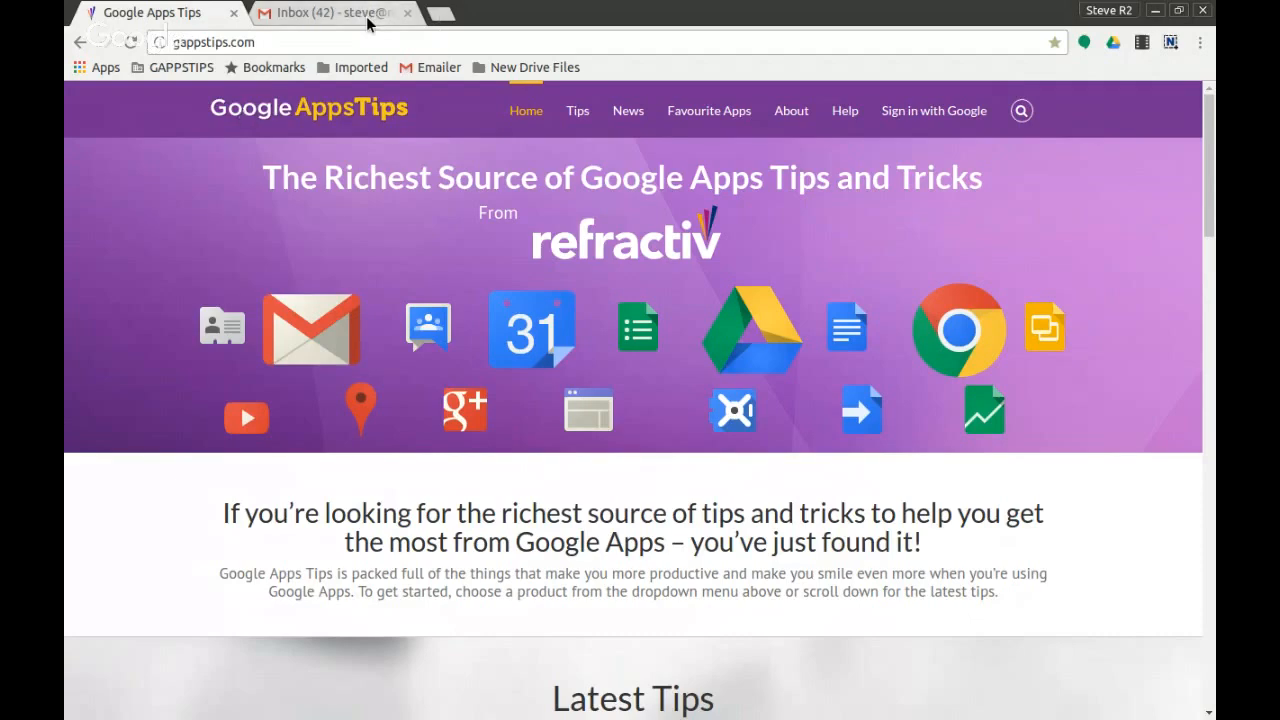
Change the HIGH PRIORITY label's colour to green from its sidebar options.
left_click(336, 12)
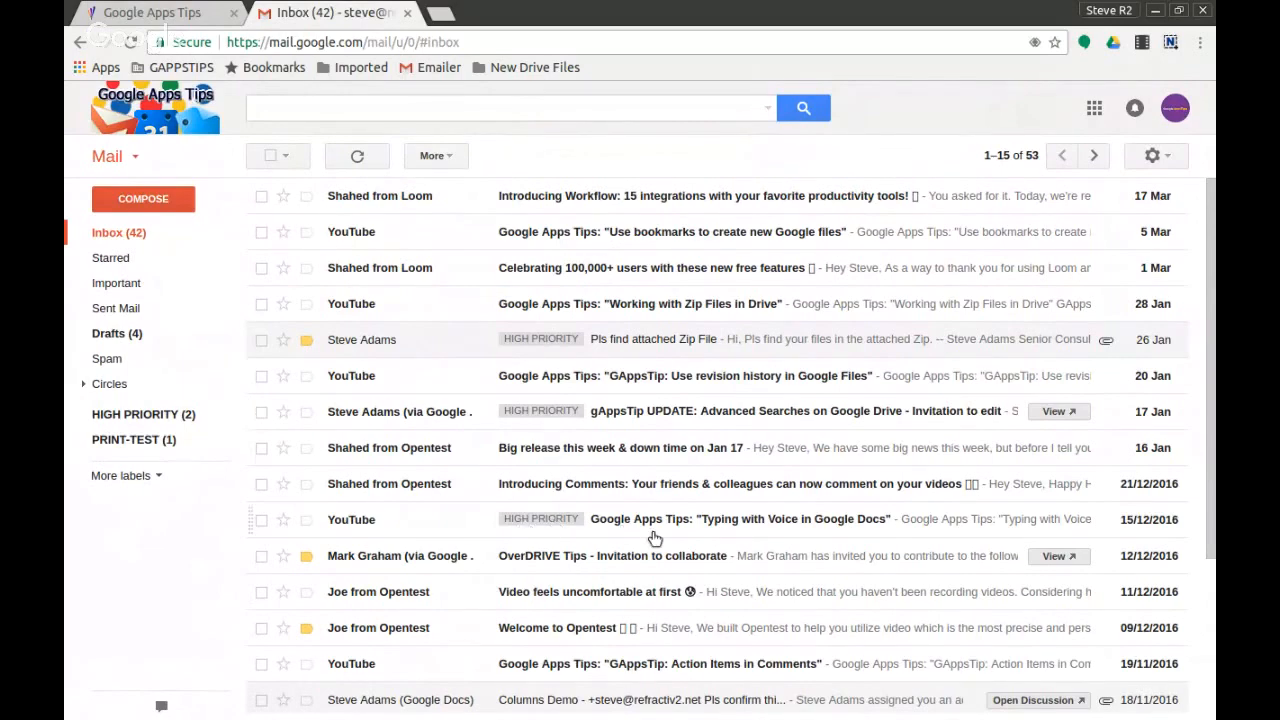
mouse_move(226, 424)
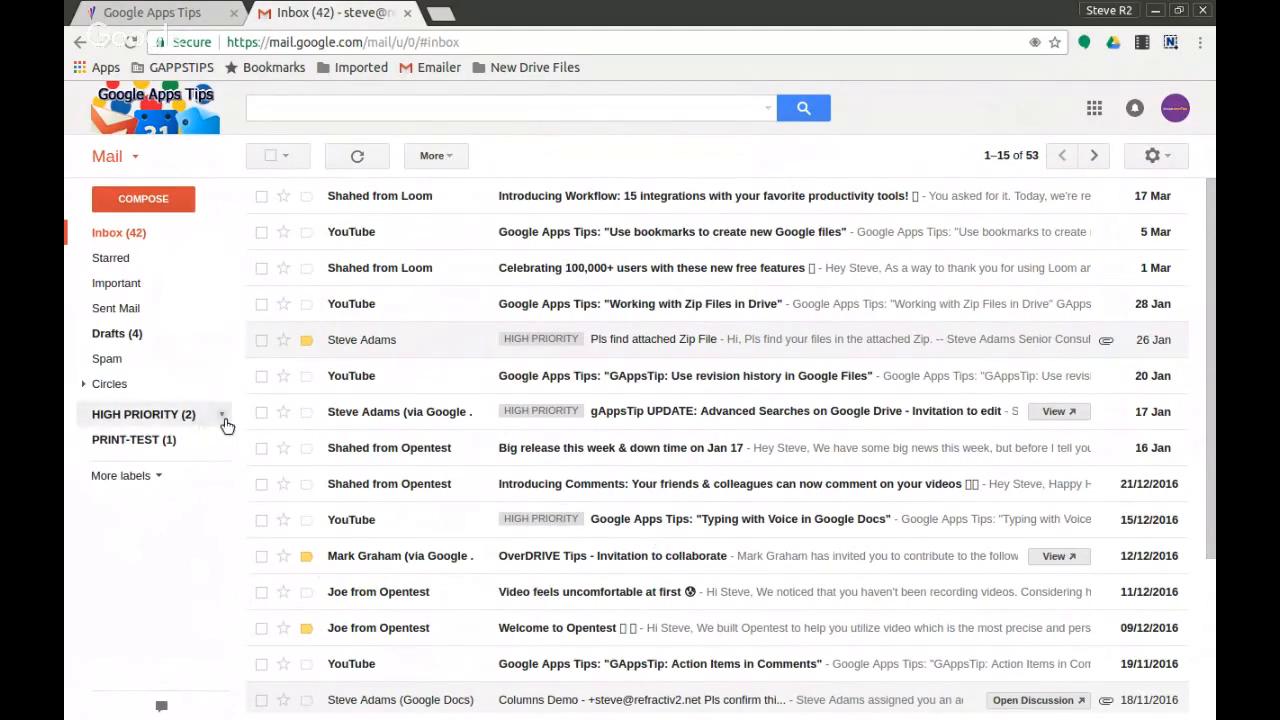
mouse_move(190, 426)
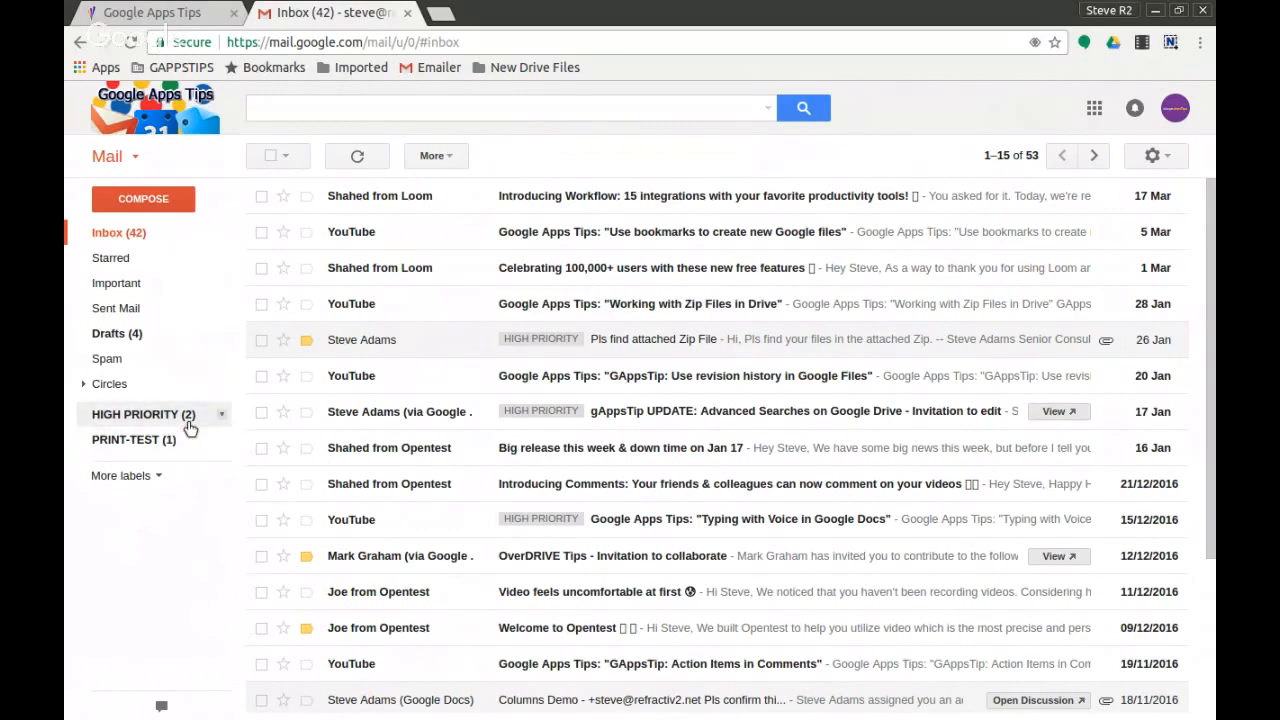
left_click(220, 414)
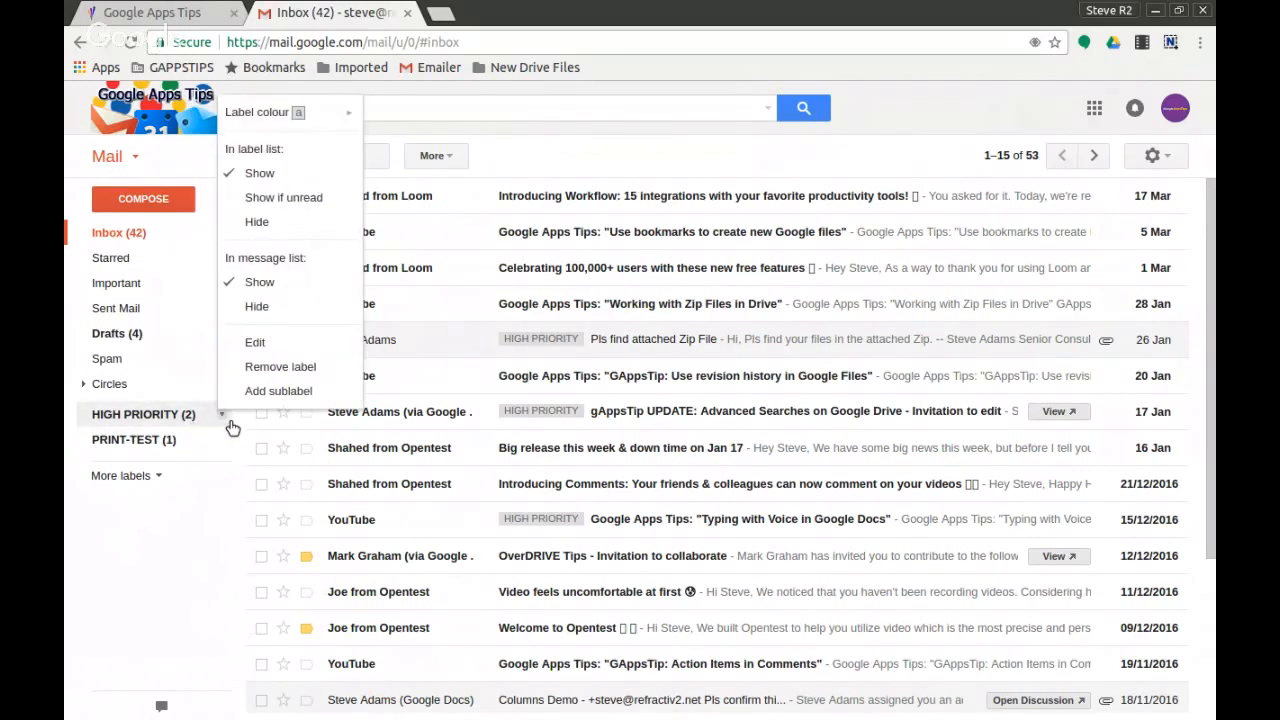
mouse_move(232, 420)
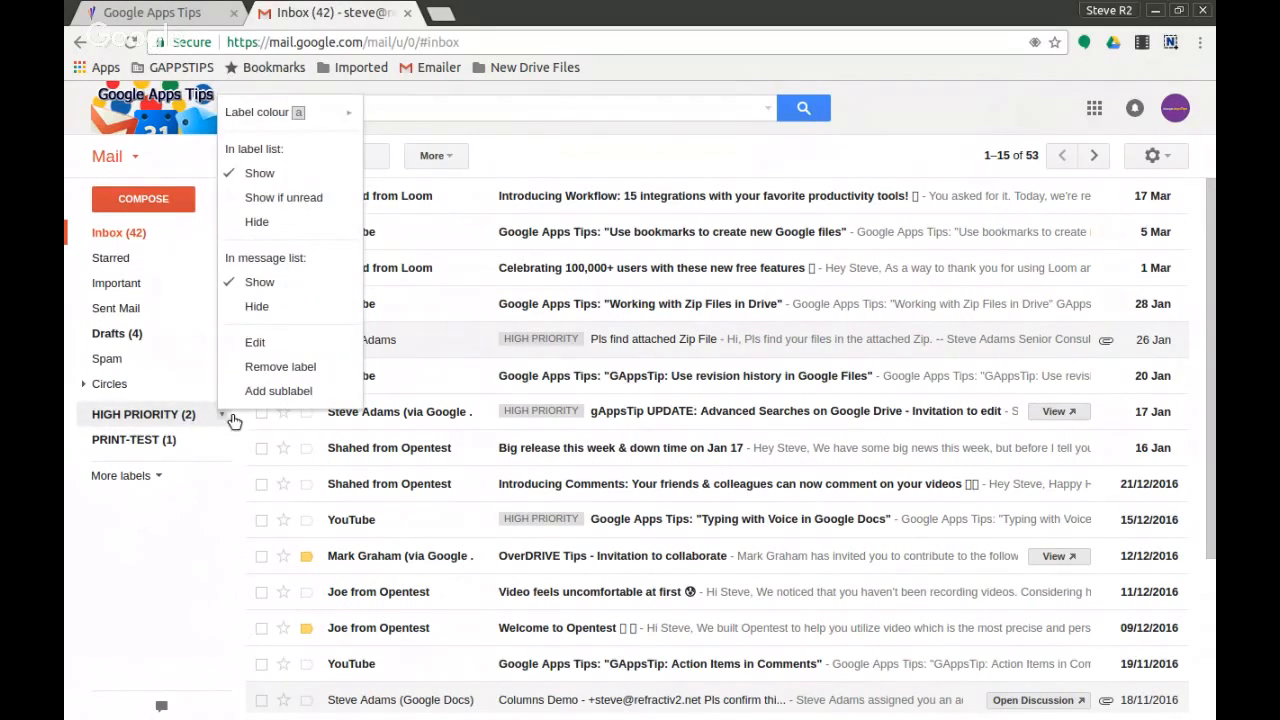
left_click(256, 112)
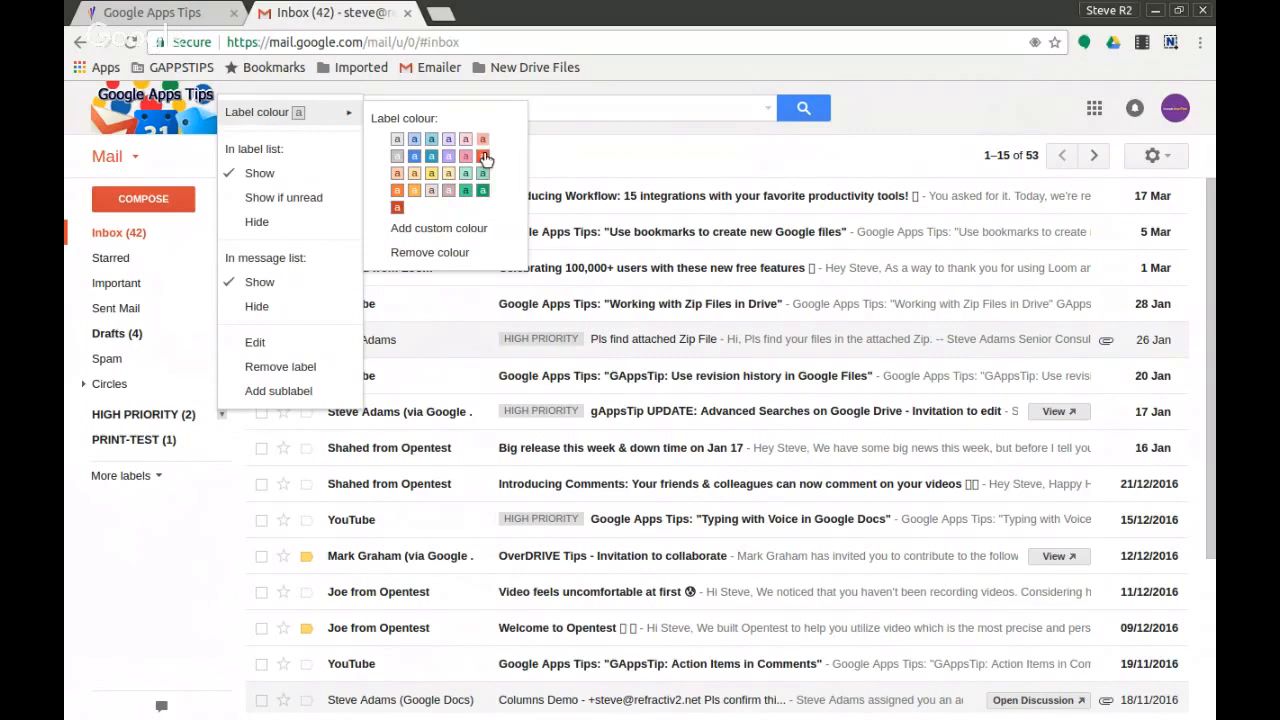
mouse_move(492, 202)
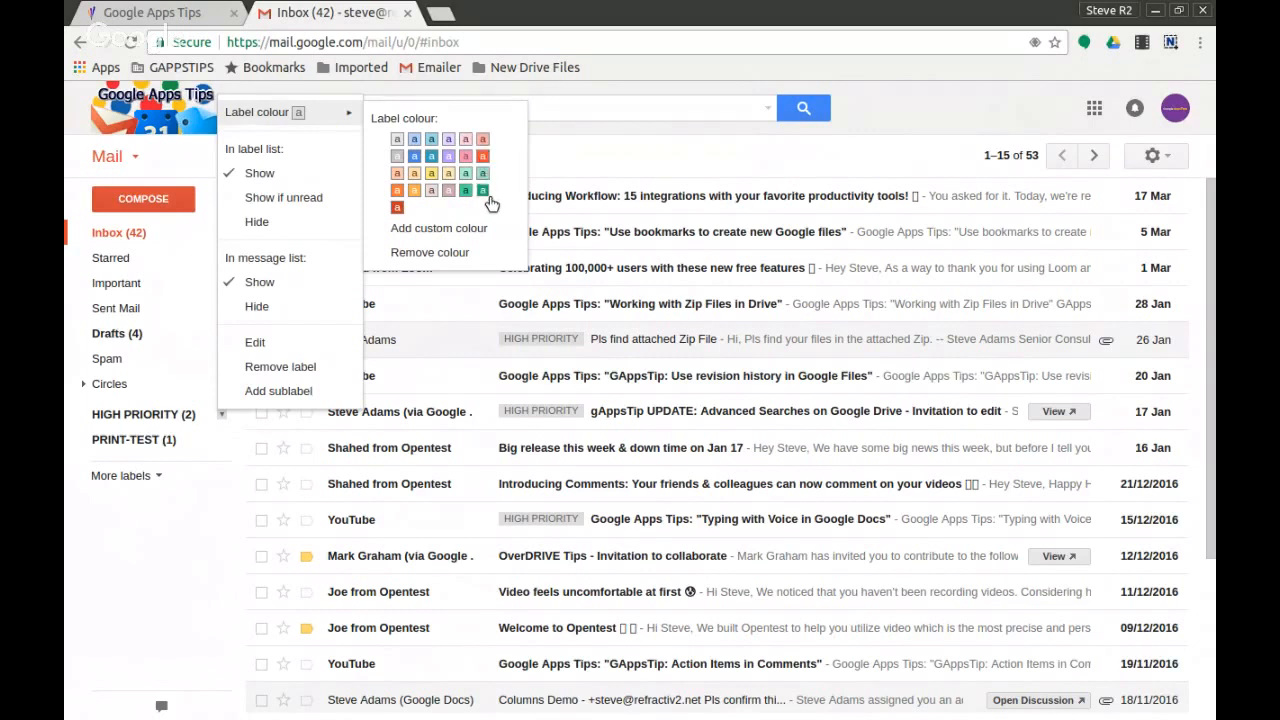
left_click(480, 188)
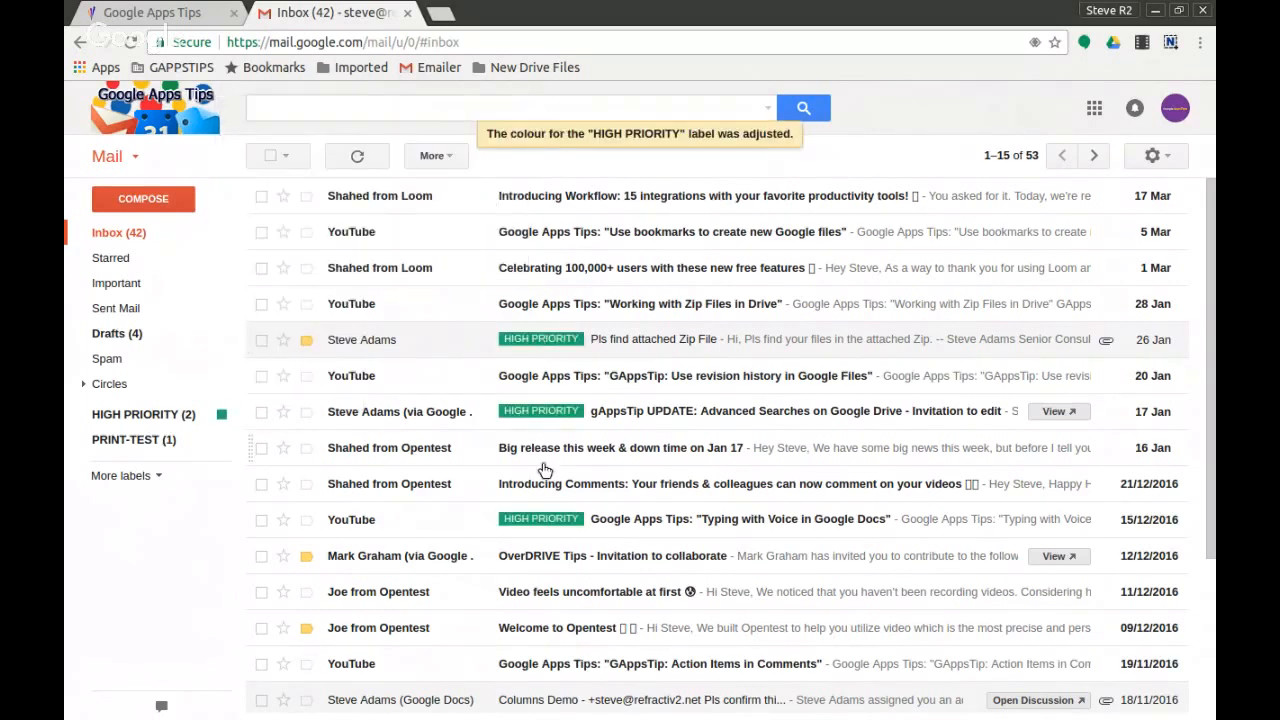
mouse_move(260, 200)
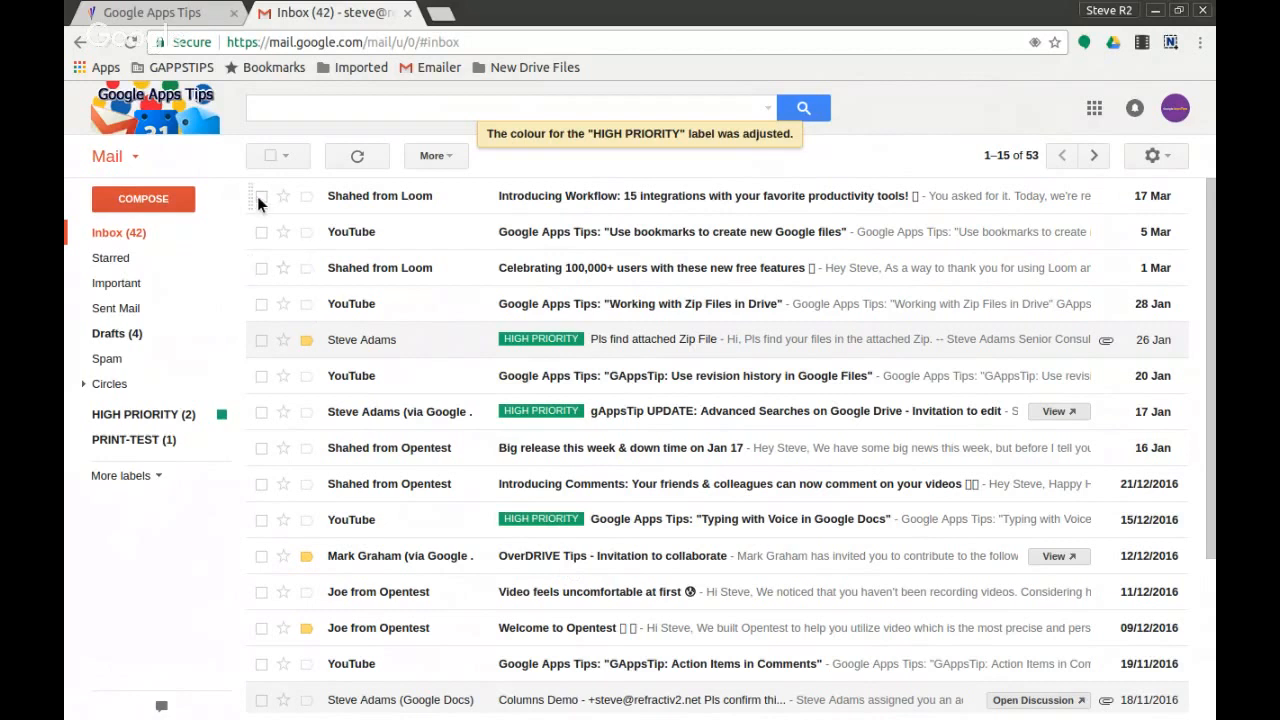
Apply HIGH PRIORITY to the Shahed from Loom 'Introducing Workflow' email, then clear the selection.
left_click(260, 196)
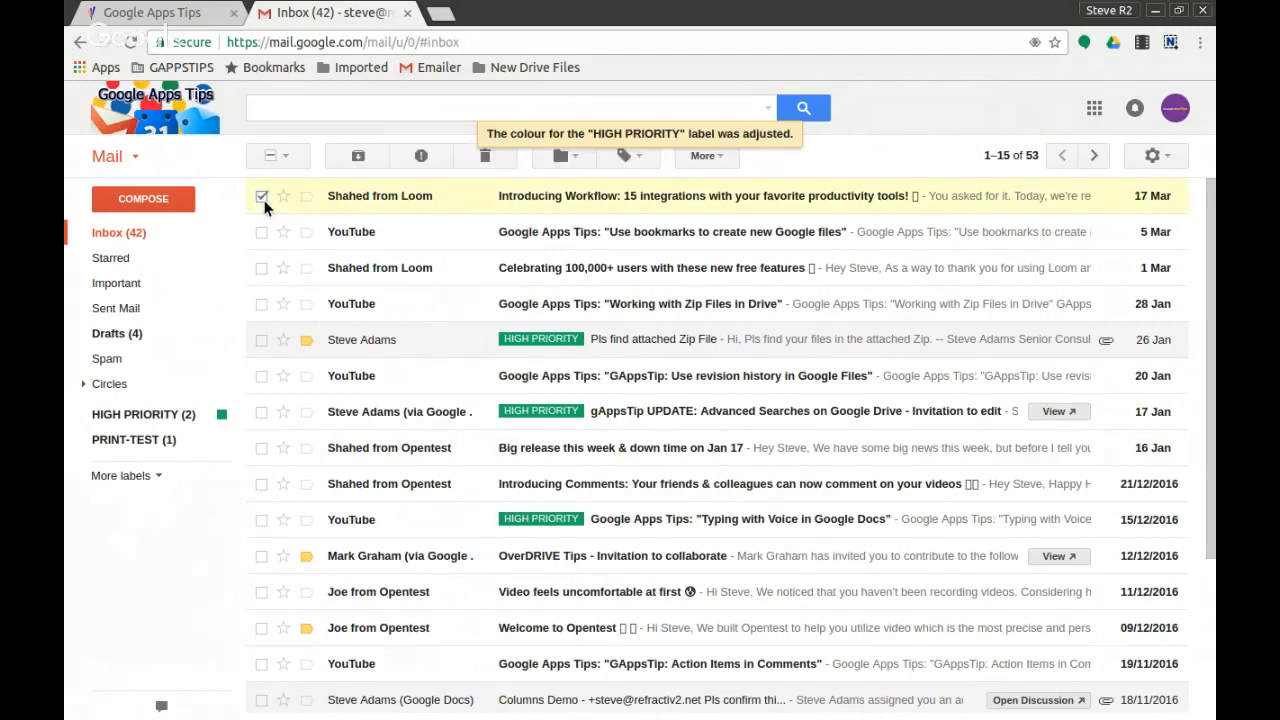
left_click(624, 156)
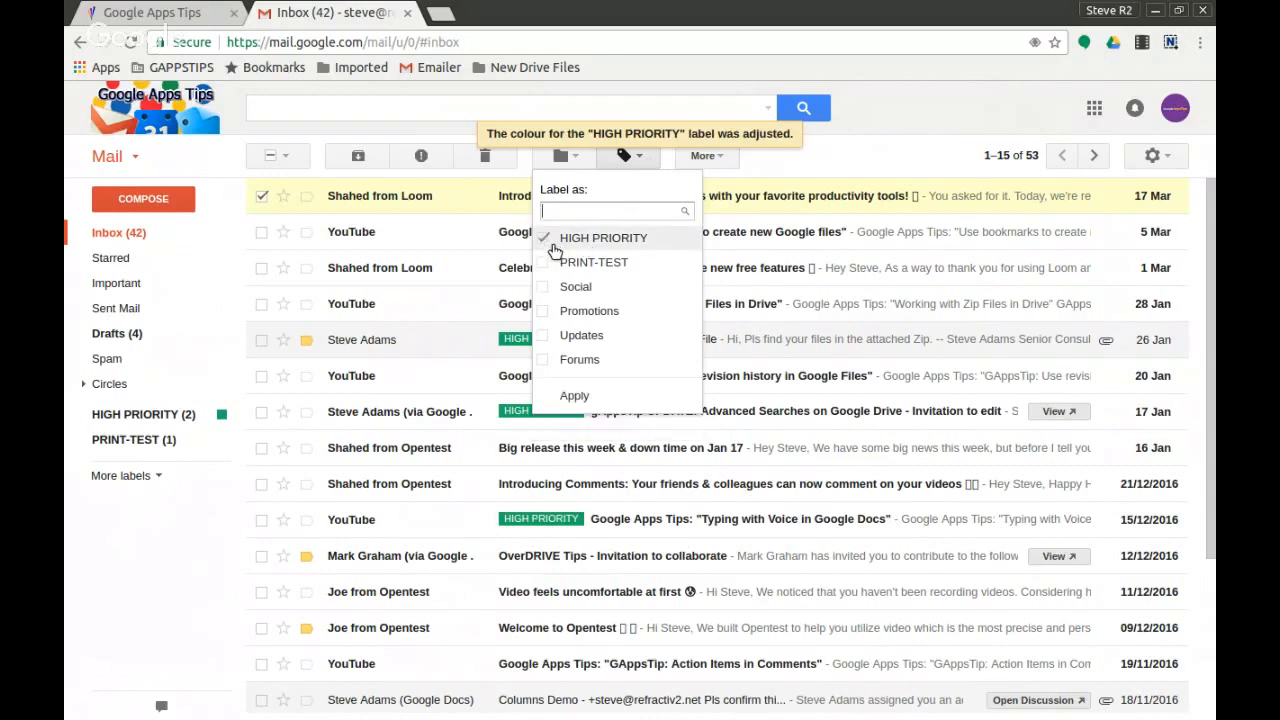
left_click(574, 396)
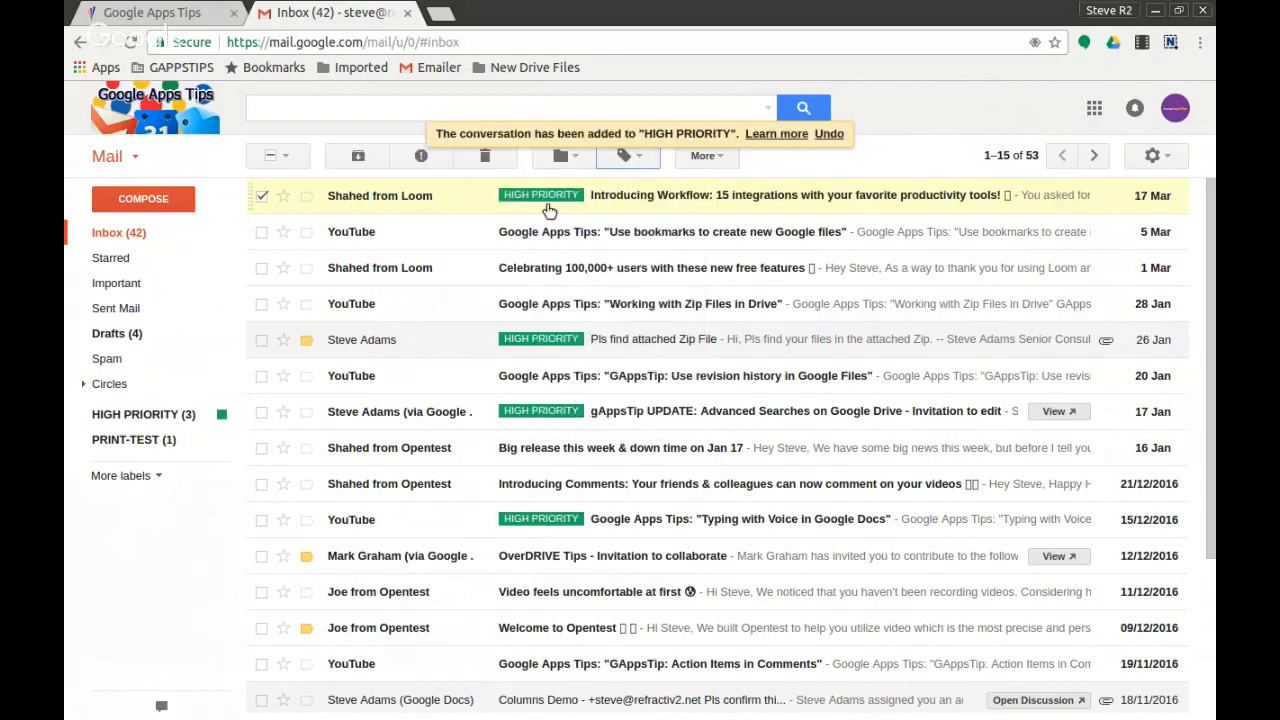
left_click(260, 196)
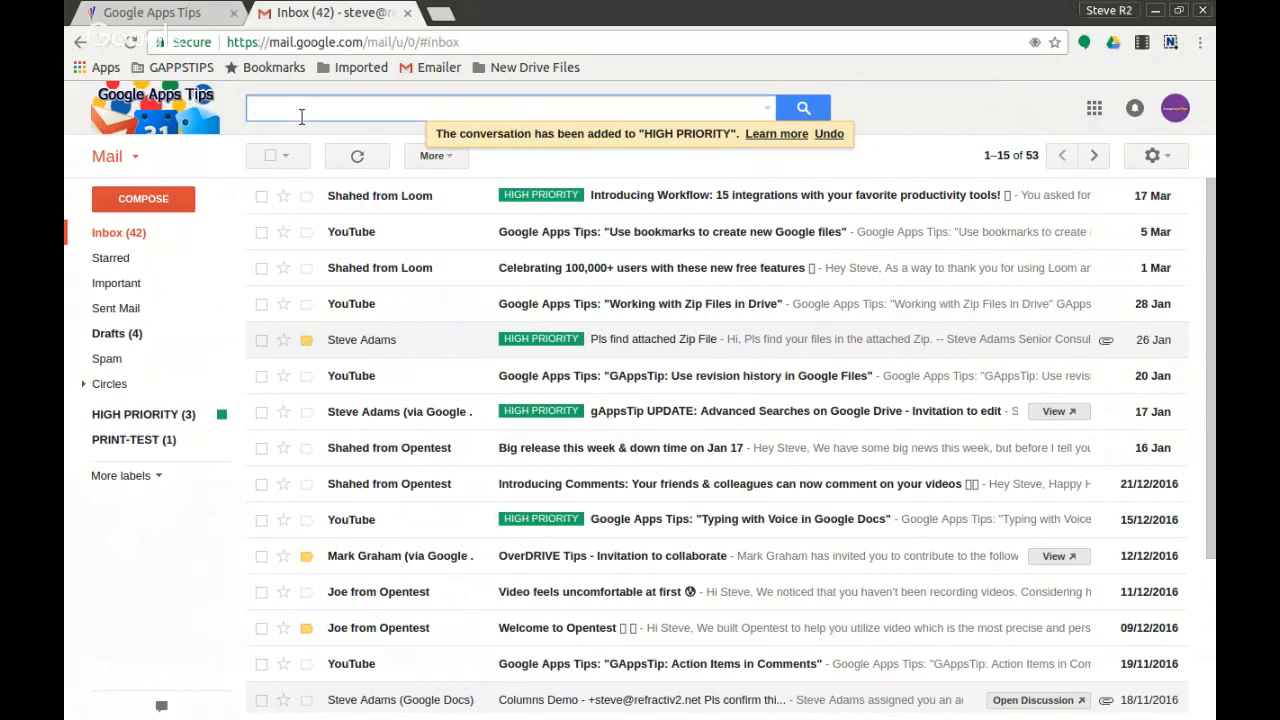
type("fro")
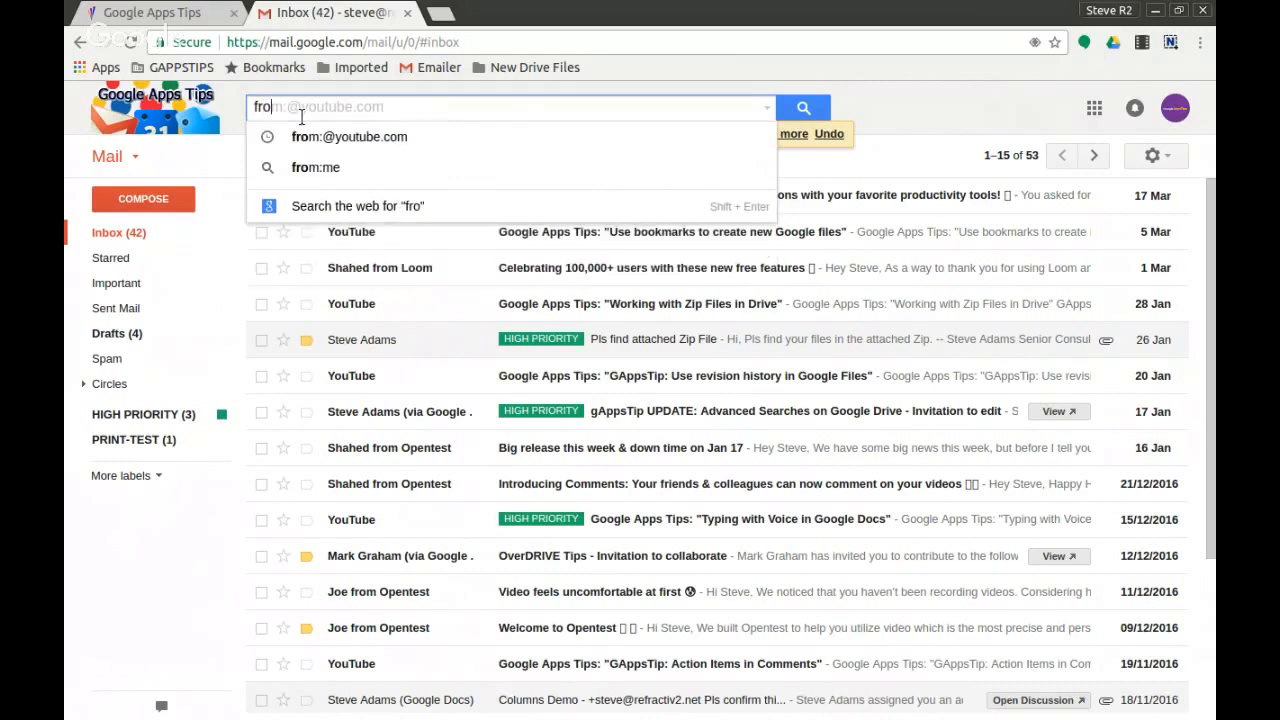
mouse_move(350, 152)
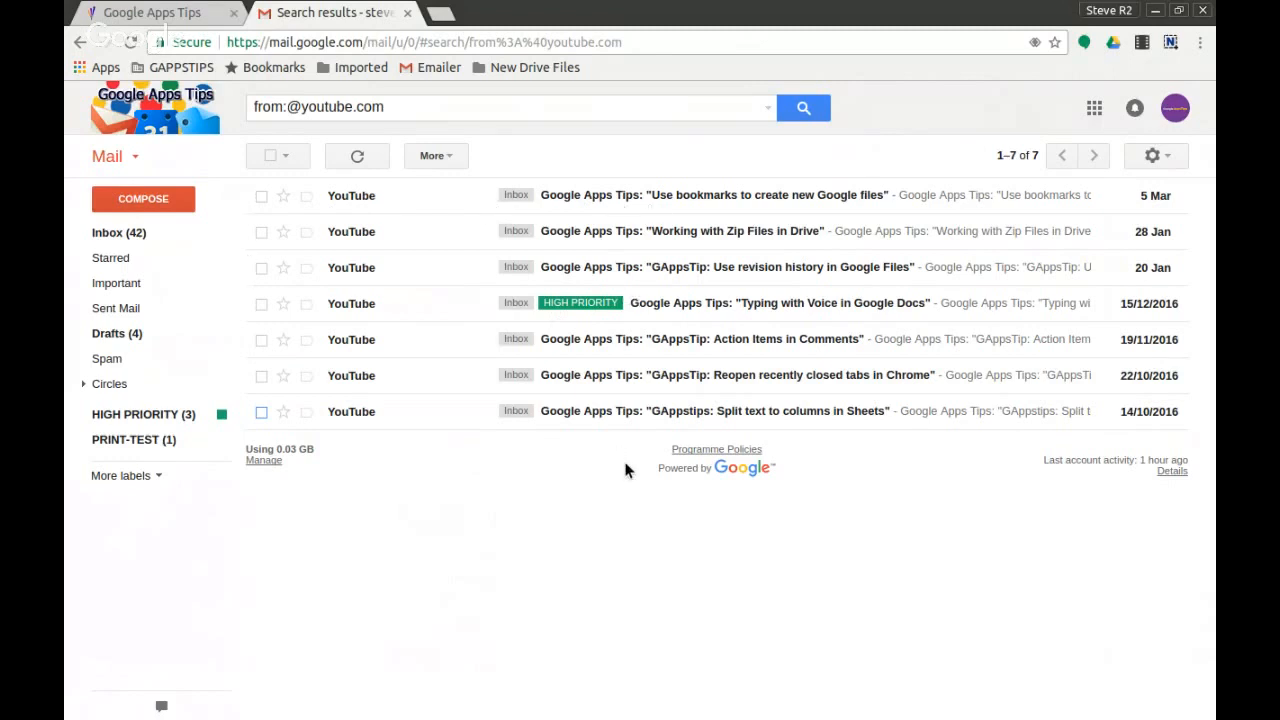
left_click(270, 156)
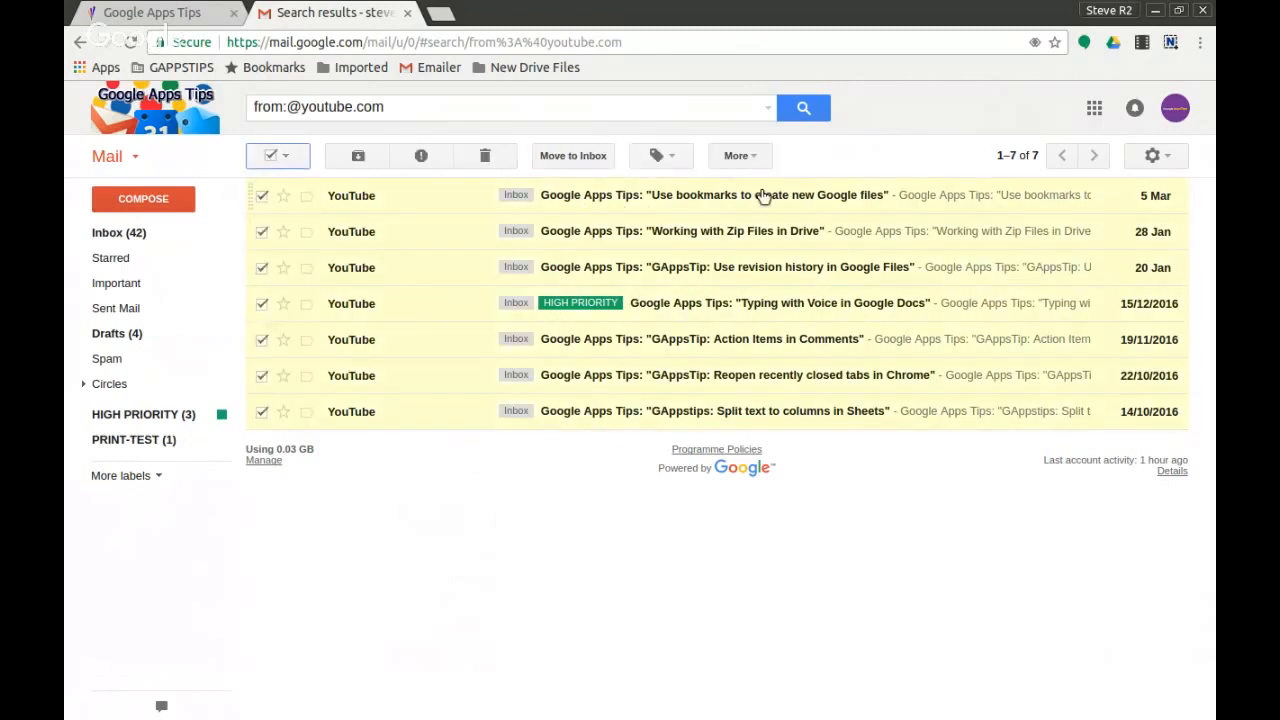
left_click(652, 156)
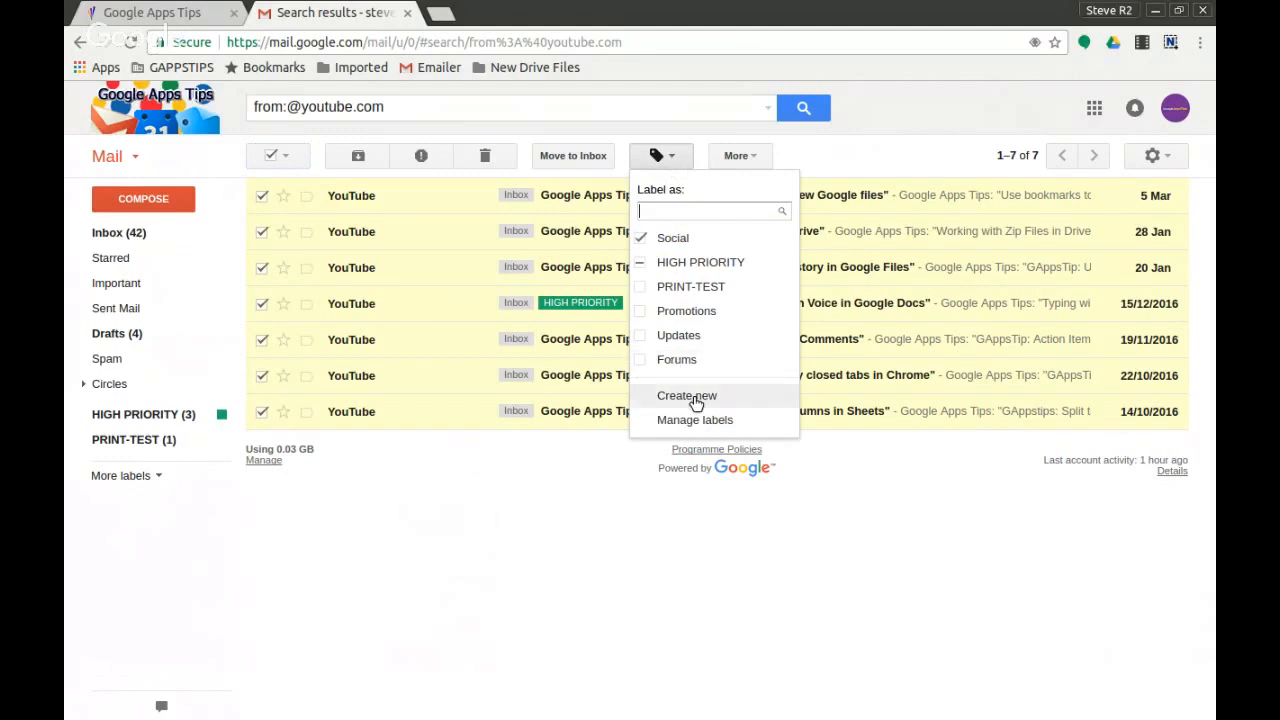
Create a new label named YouTube for the selected emails.
left_click(686, 396)
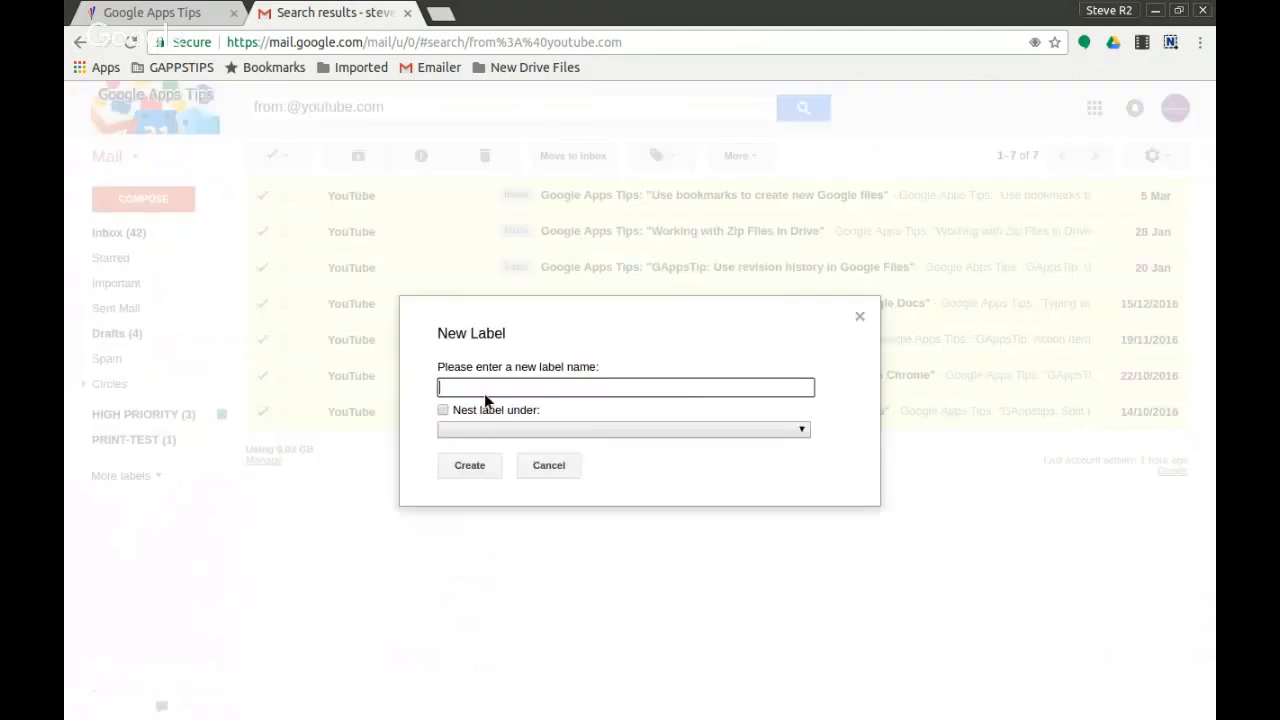
type("YouTube")
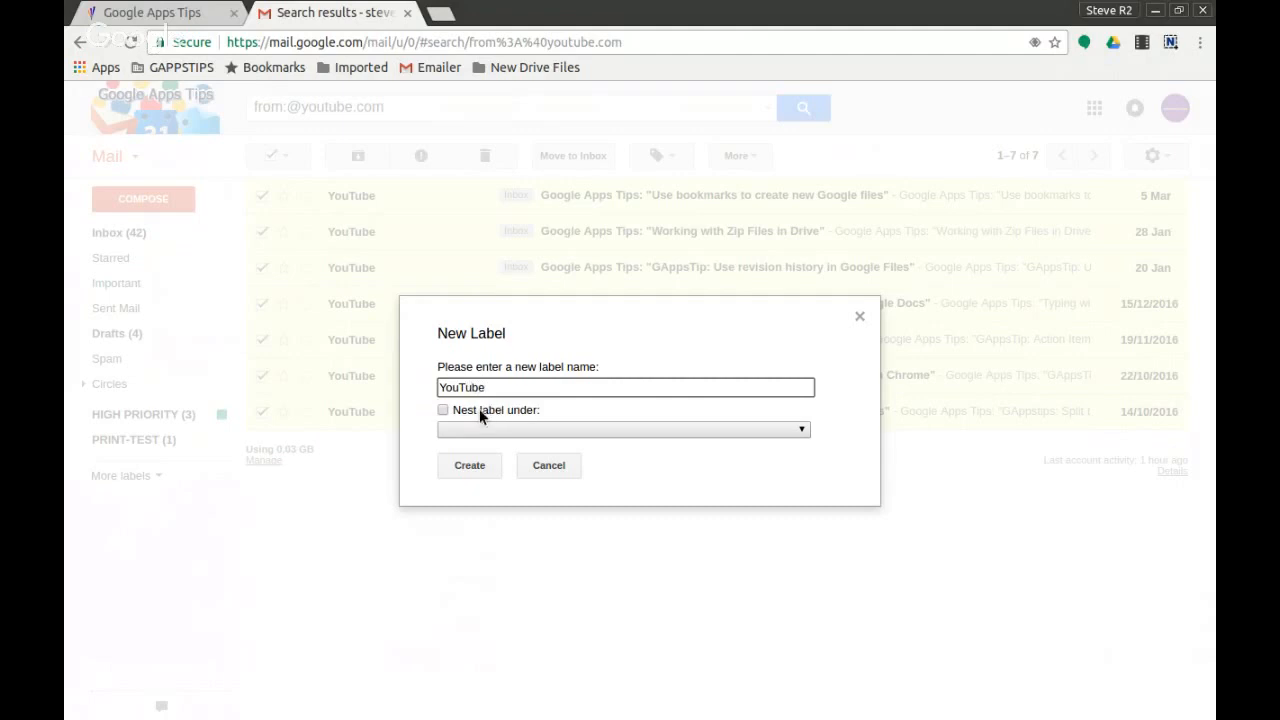
left_click(468, 464)
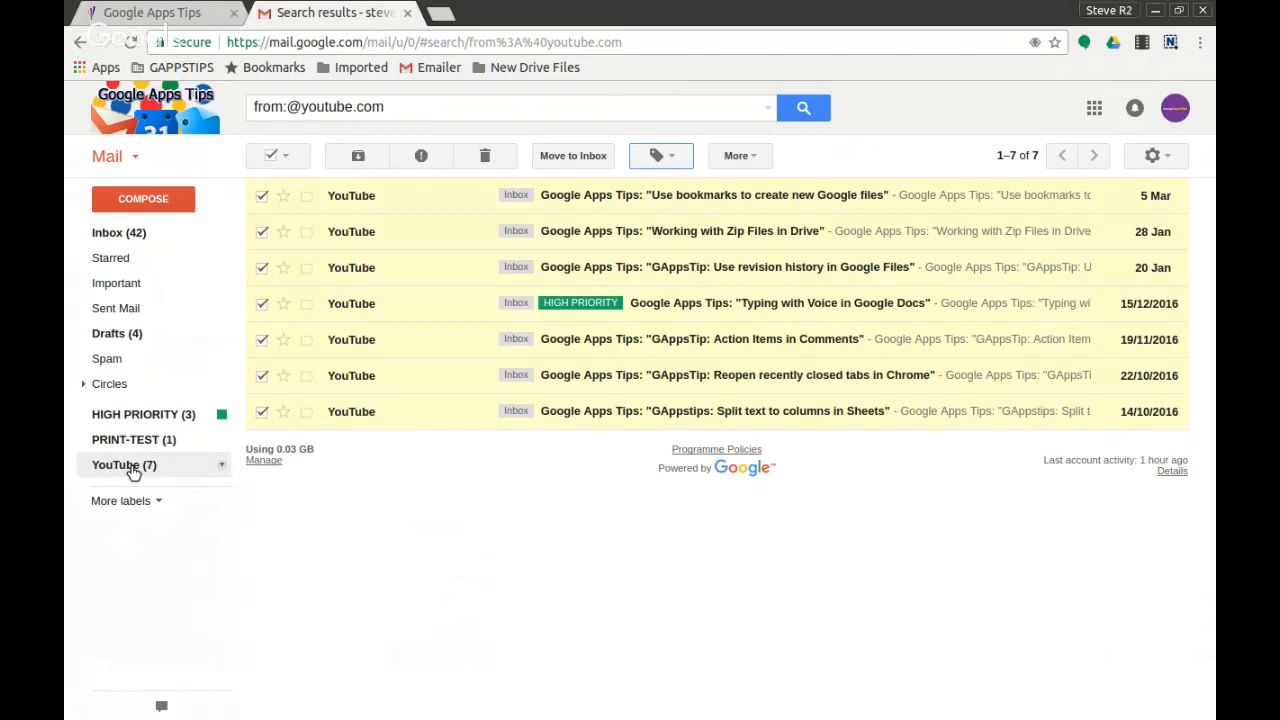
mouse_move(236, 472)
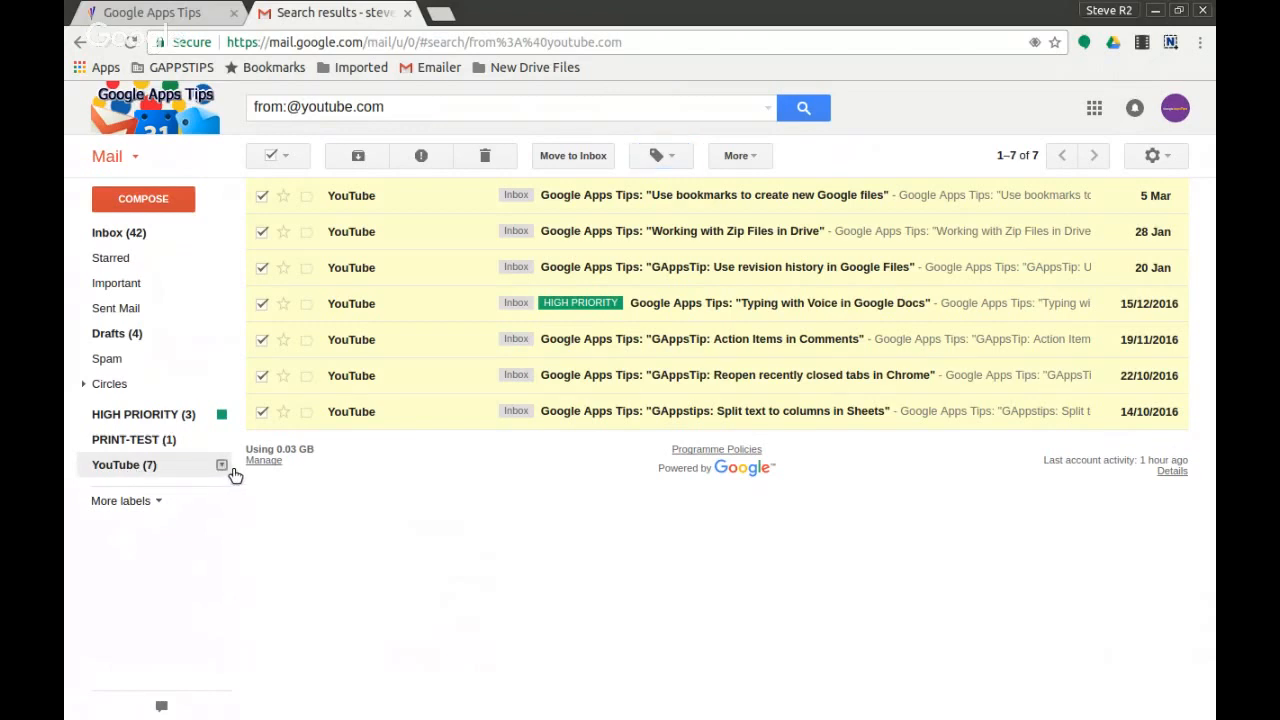
Set a custom colour for the YouTube label: red background with white text.
left_click(220, 464)
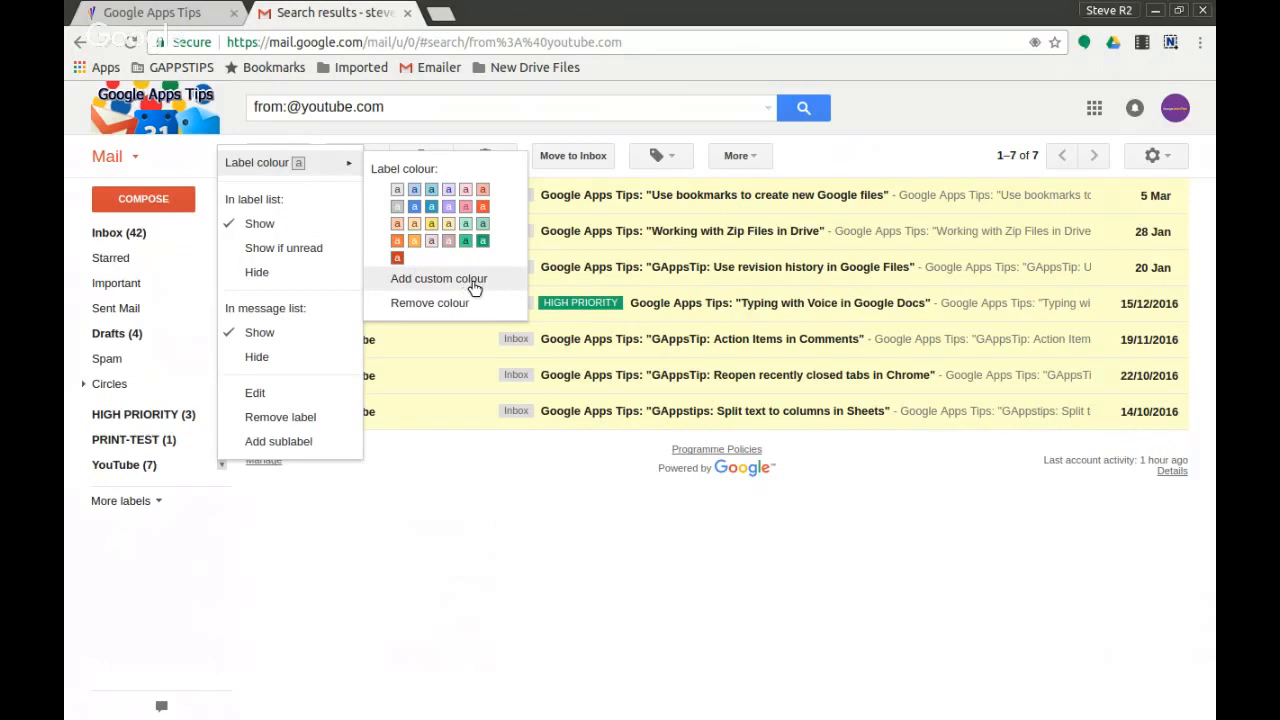
left_click(438, 278)
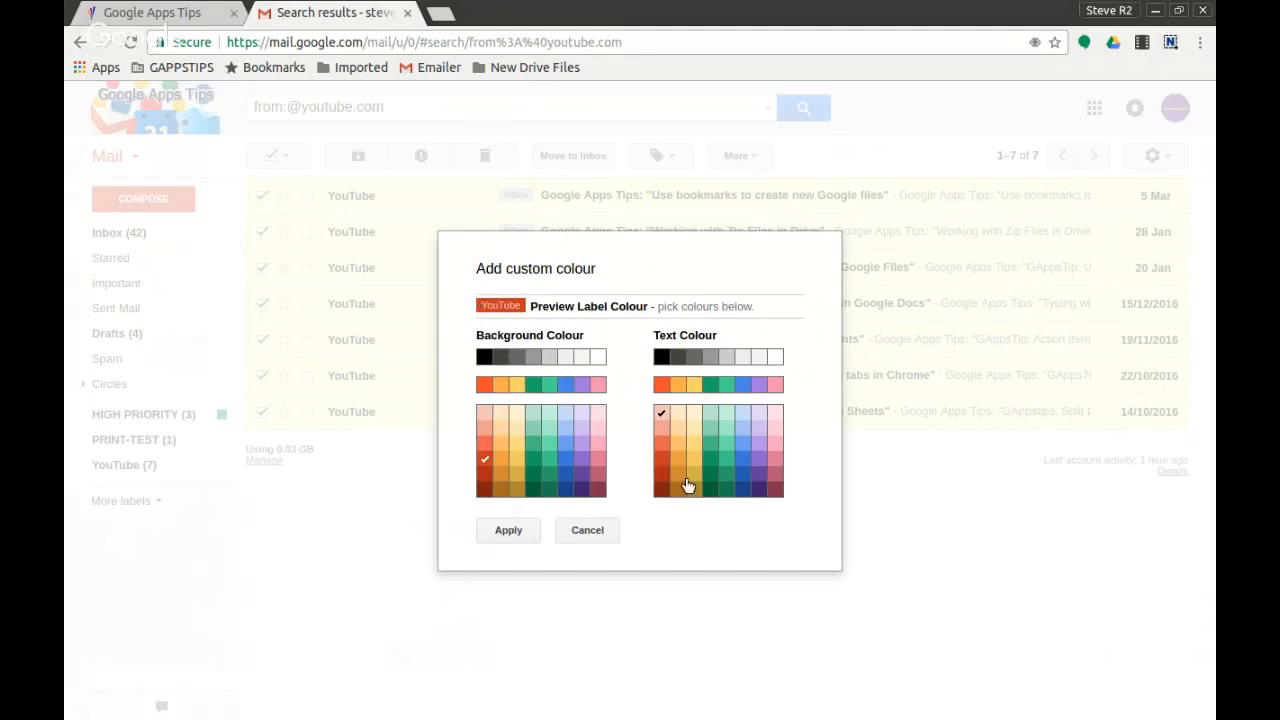
left_click(676, 476)
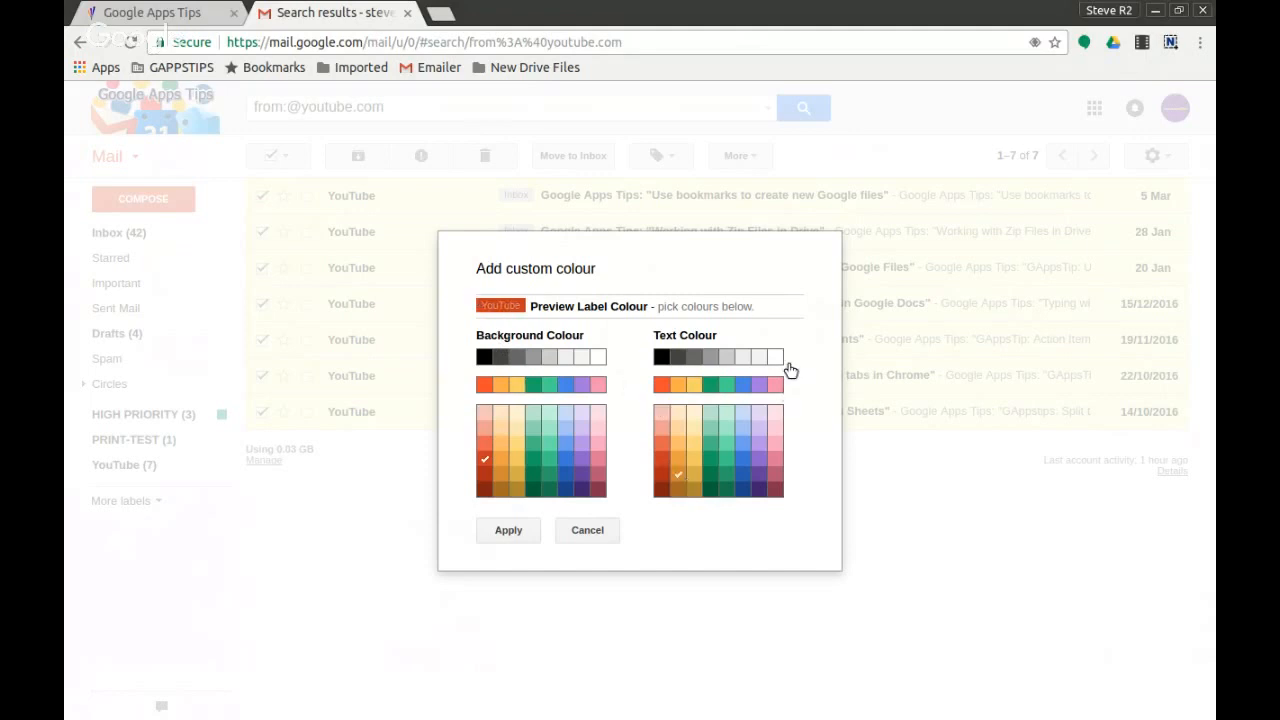
left_click(776, 356)
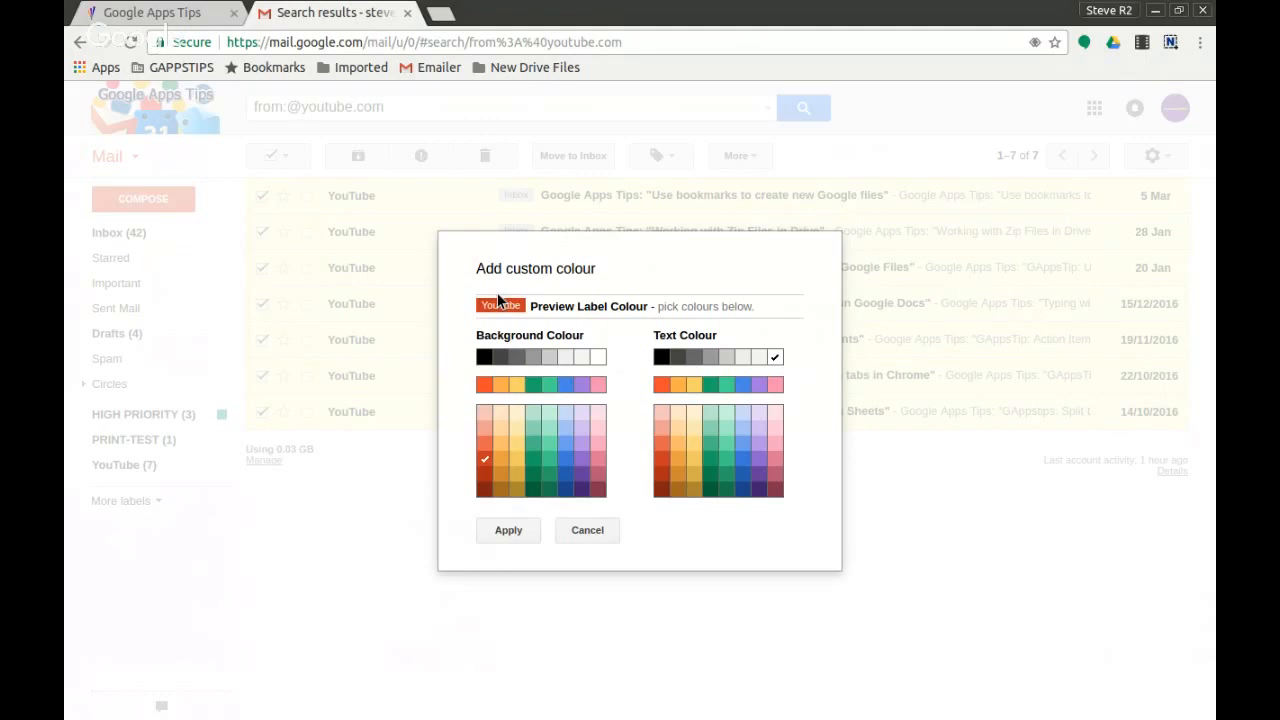
mouse_move(508, 530)
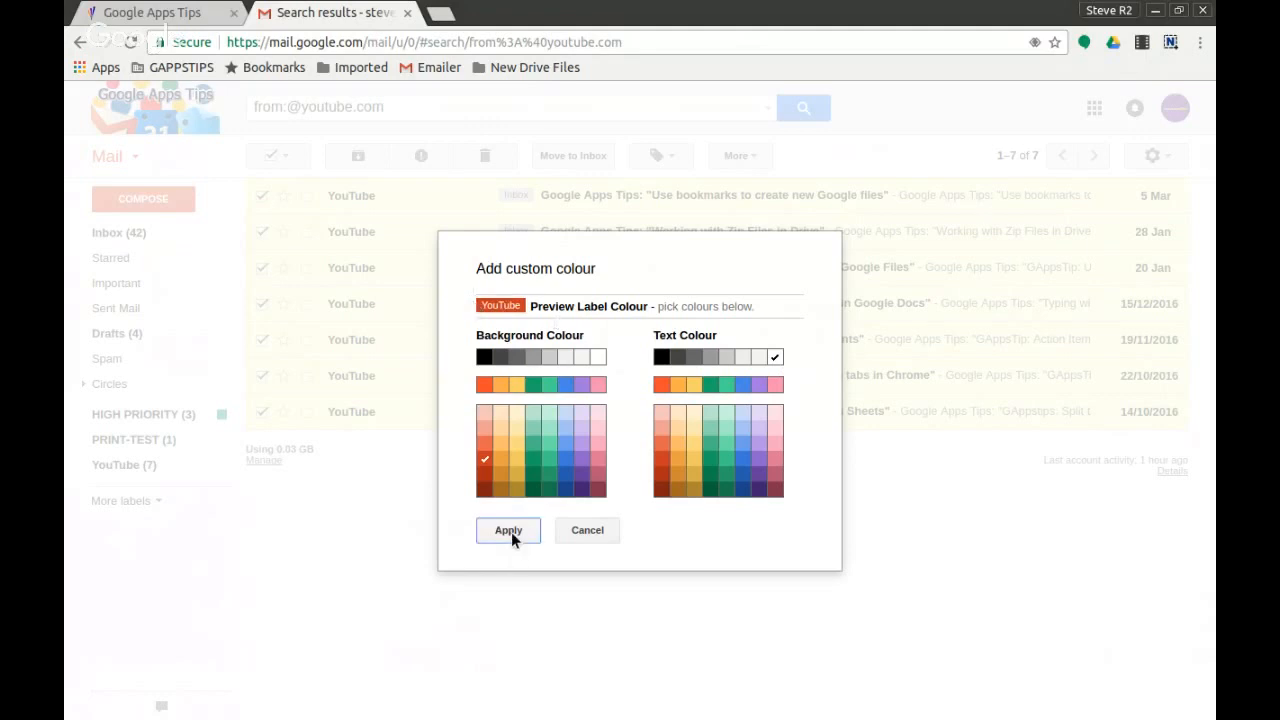
left_click(508, 530)
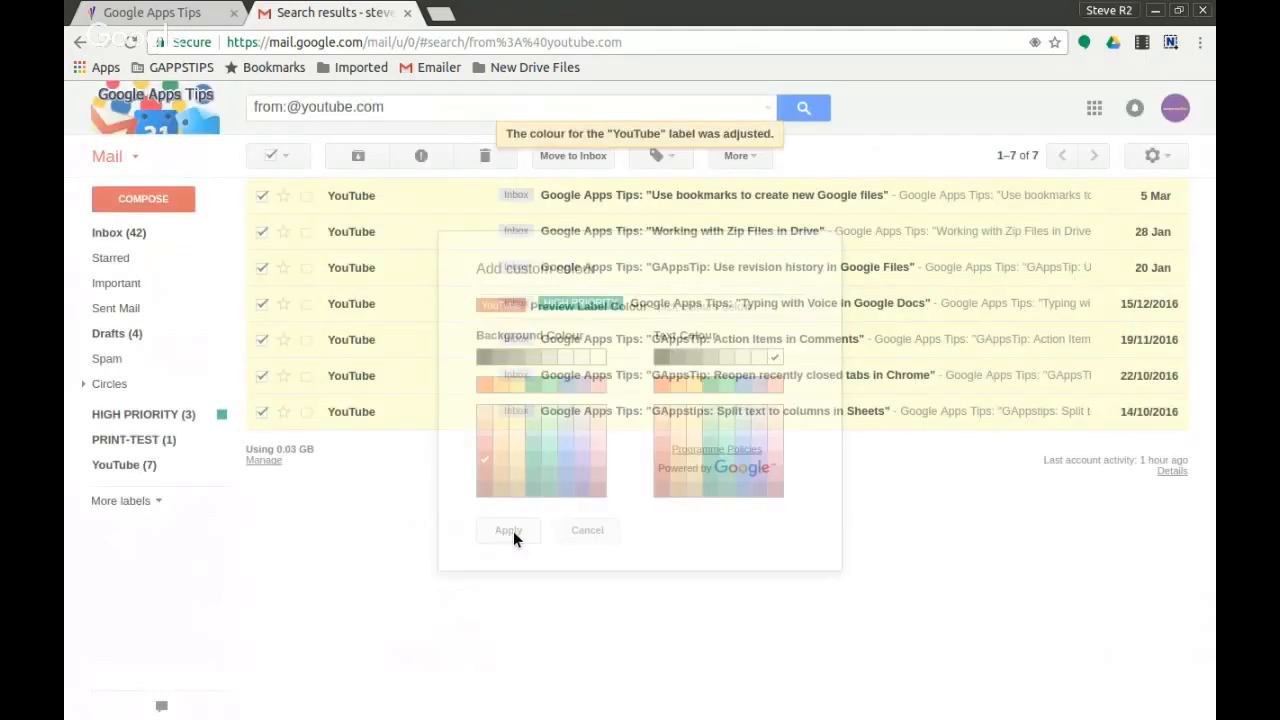
Apply the YouTube label to the seven selected conversations, then clear the selection.
left_click(508, 530)
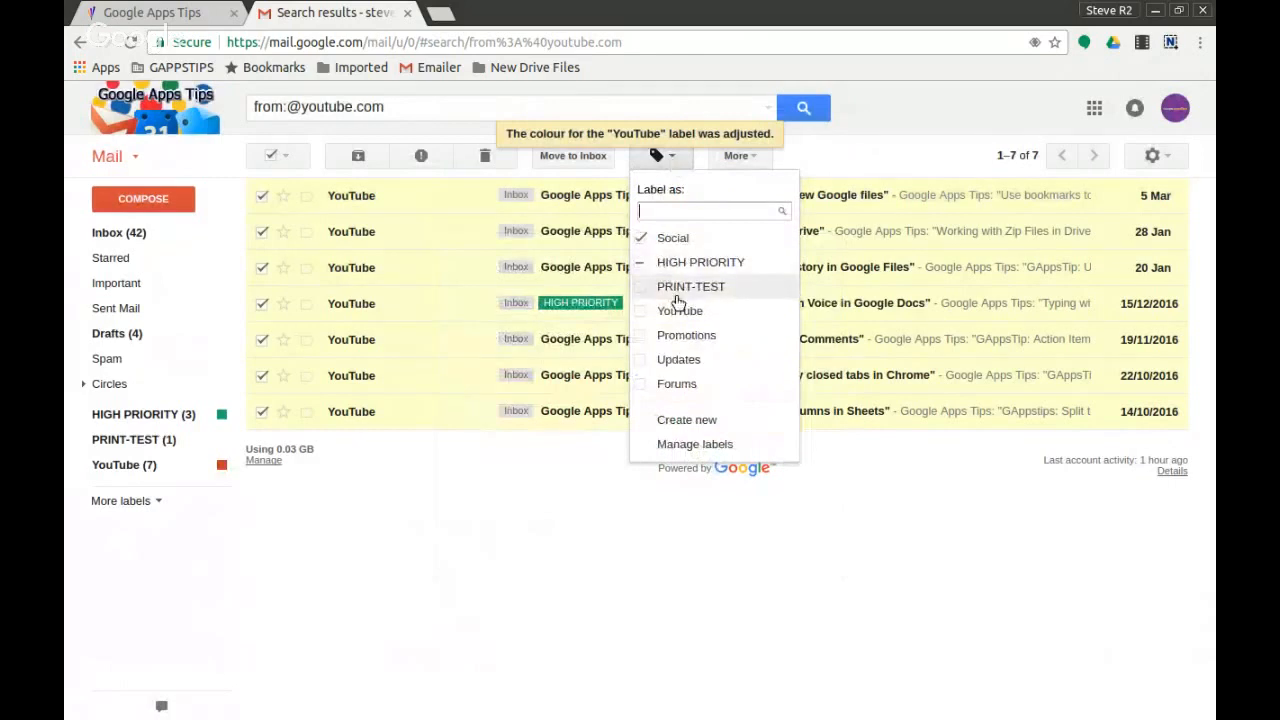
left_click(680, 310)
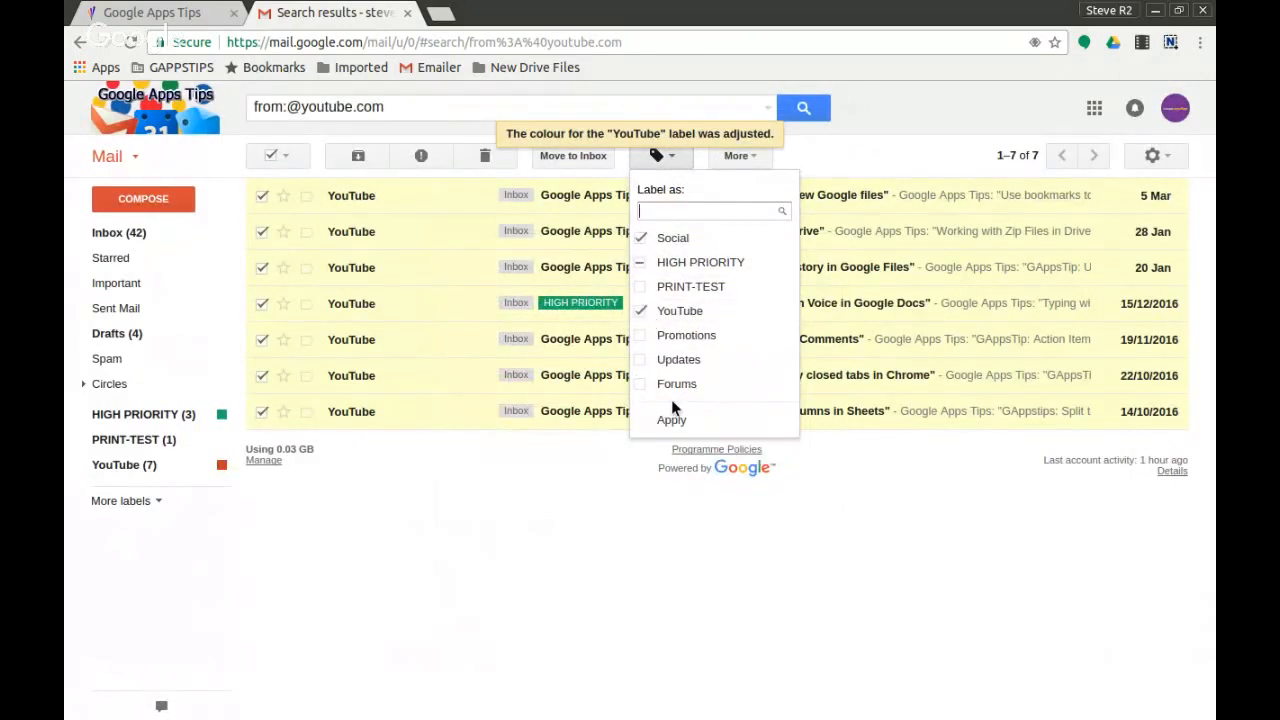
mouse_move(682, 422)
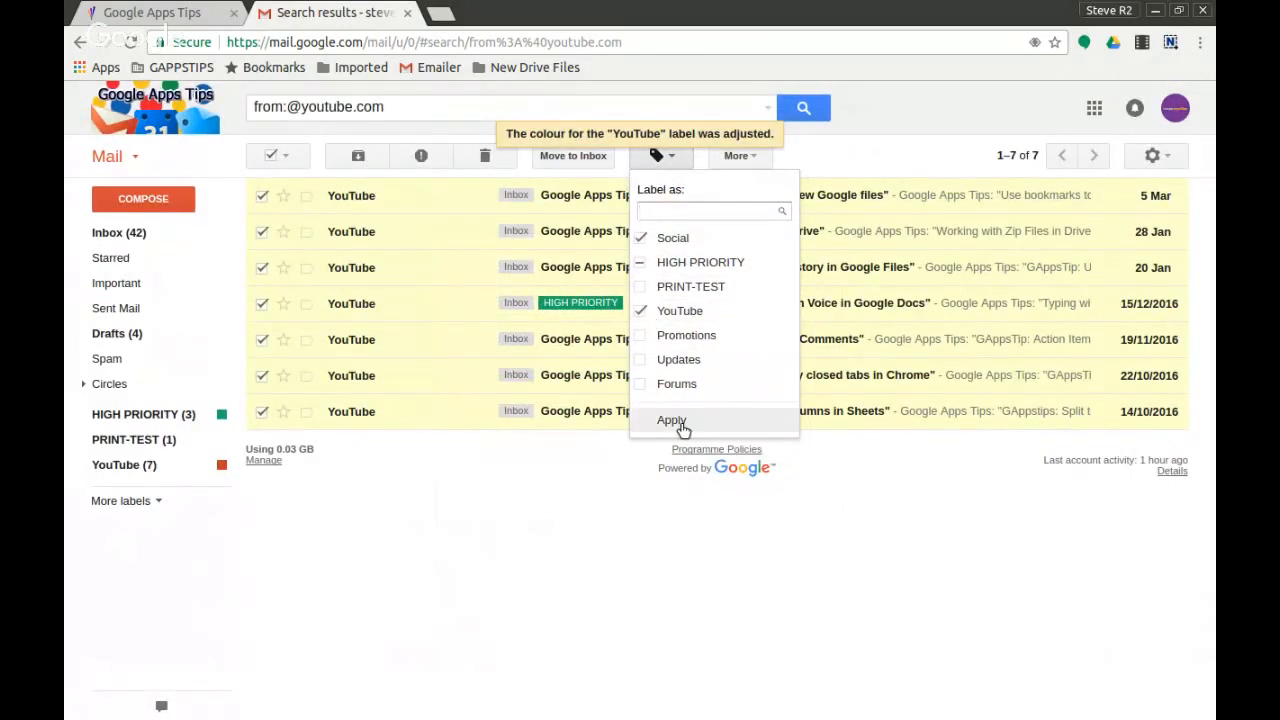
left_click(672, 420)
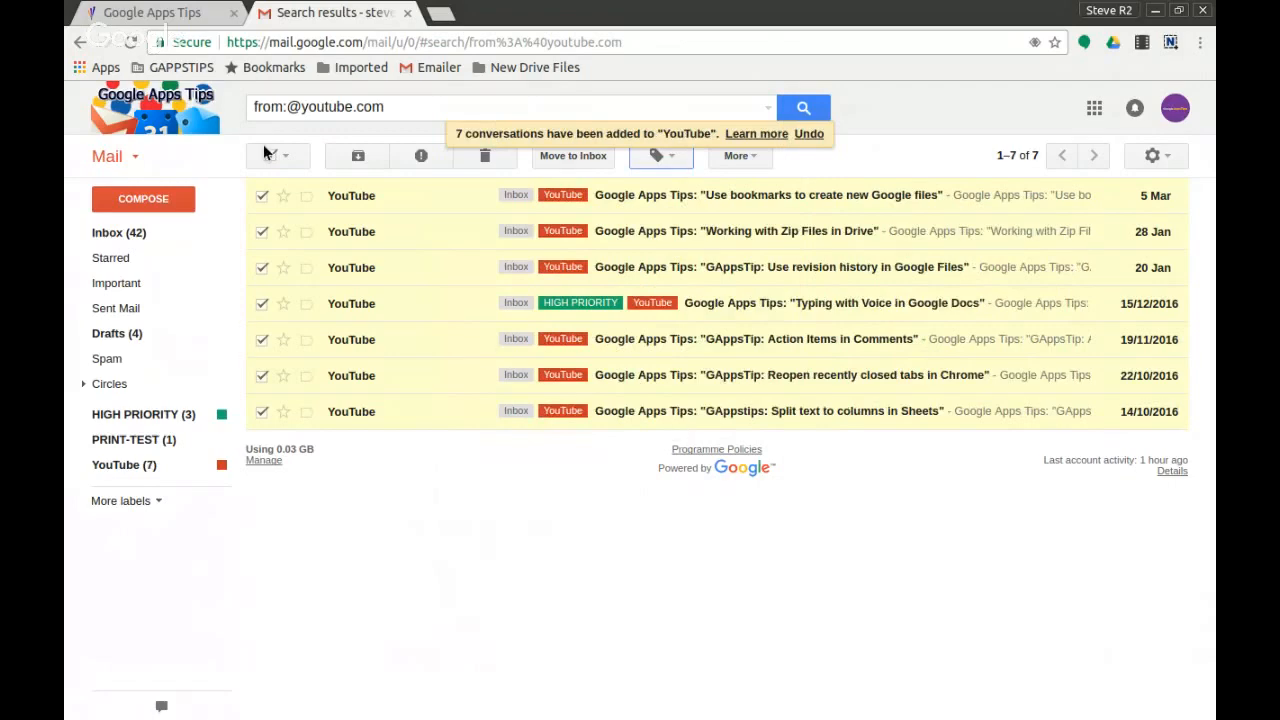
left_click(270, 156)
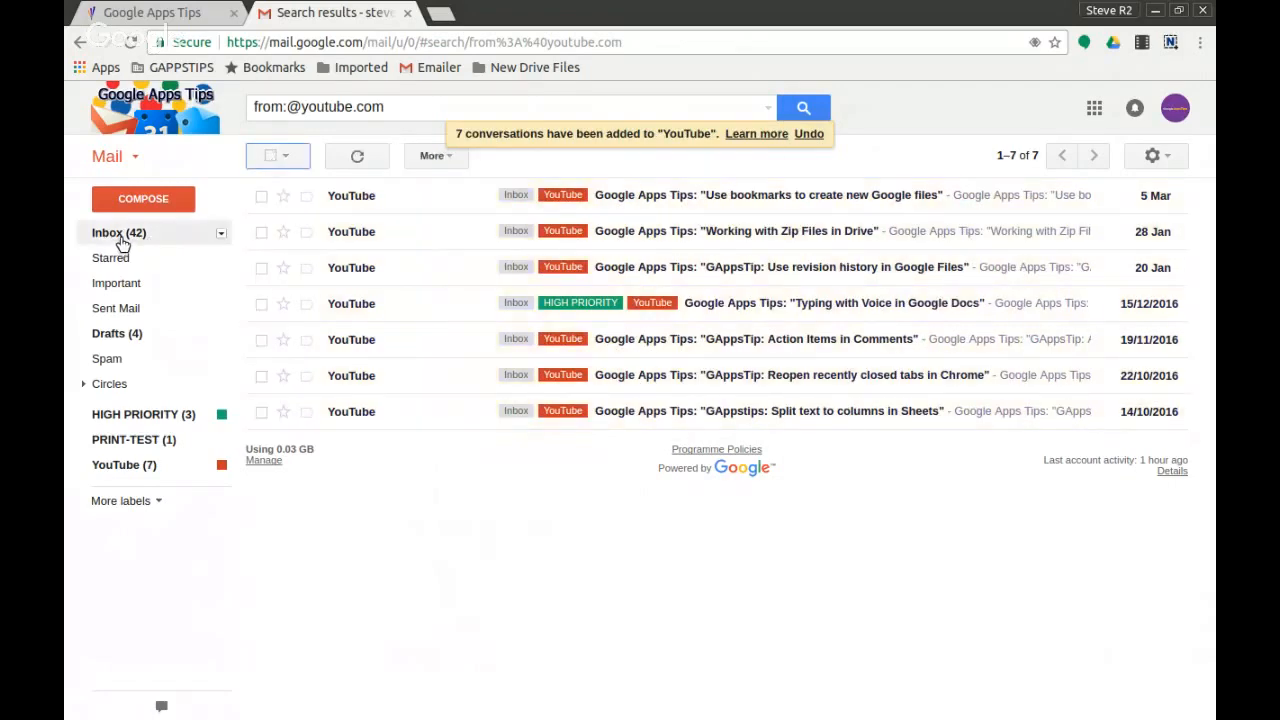
Review the inbox, the five HIGH PRIORITY messages and the seven YouTube messages.
left_click(108, 232)
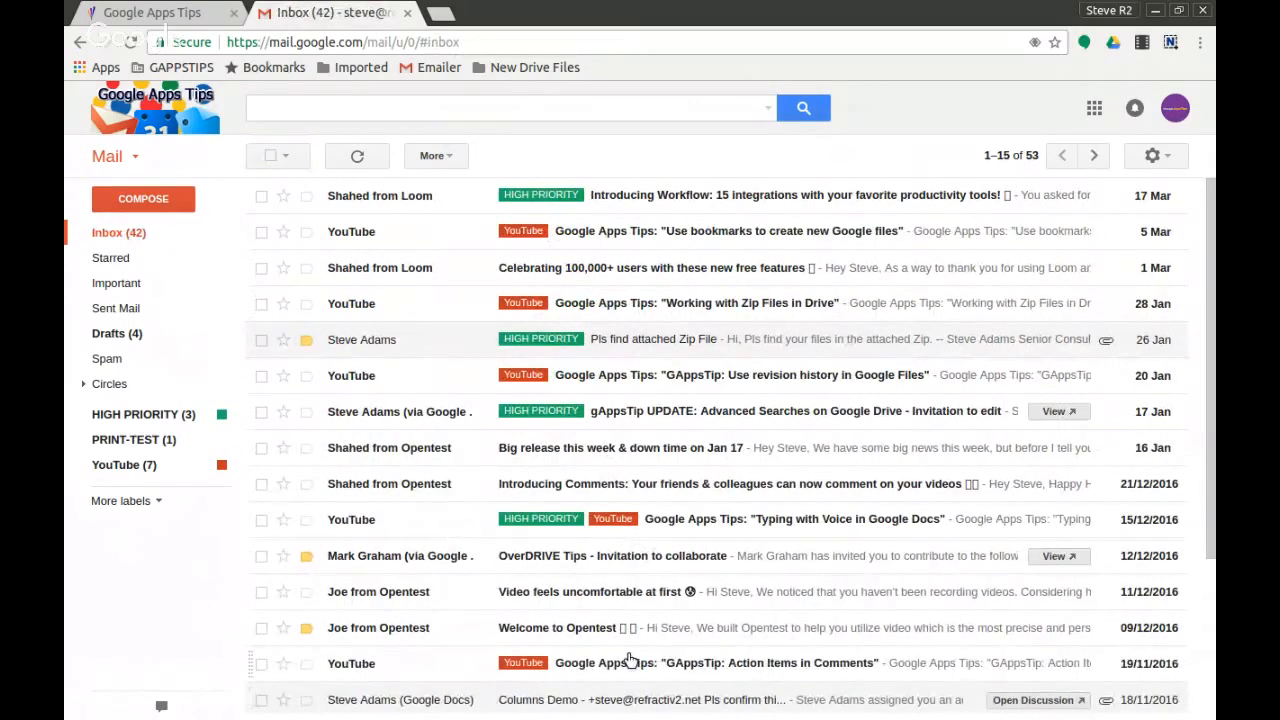
mouse_move(580, 532)
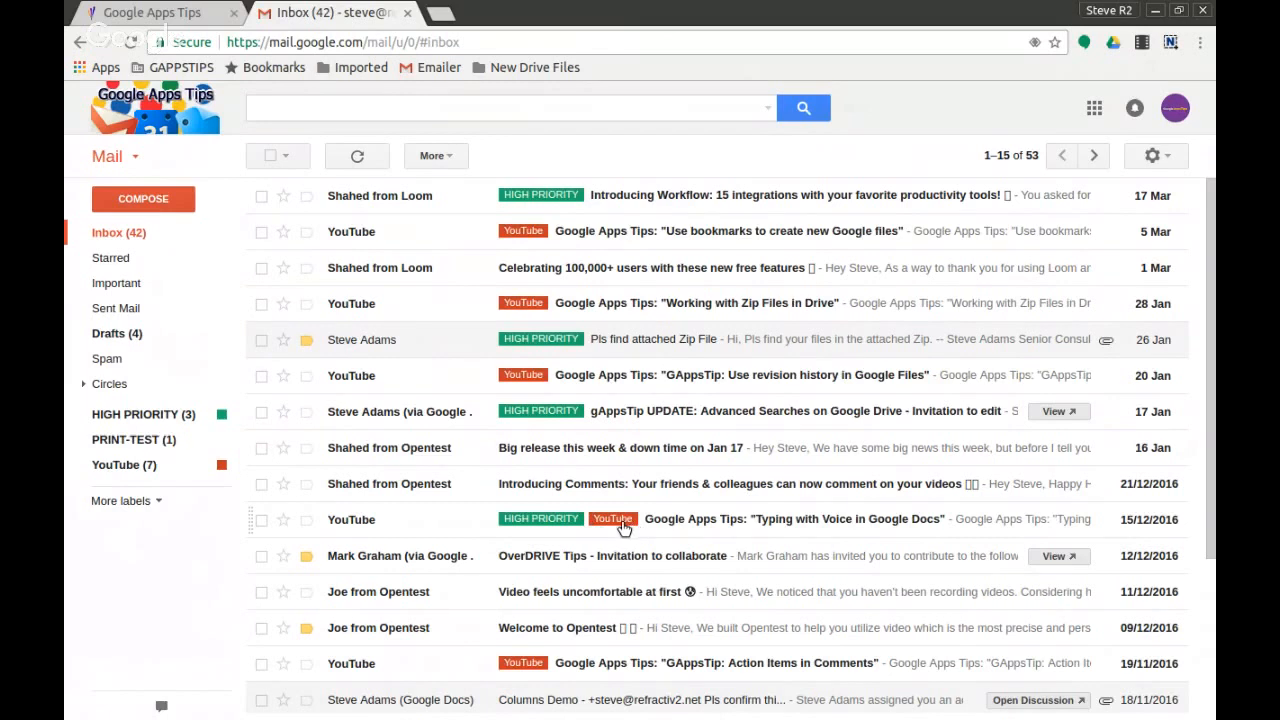
left_click(144, 414)
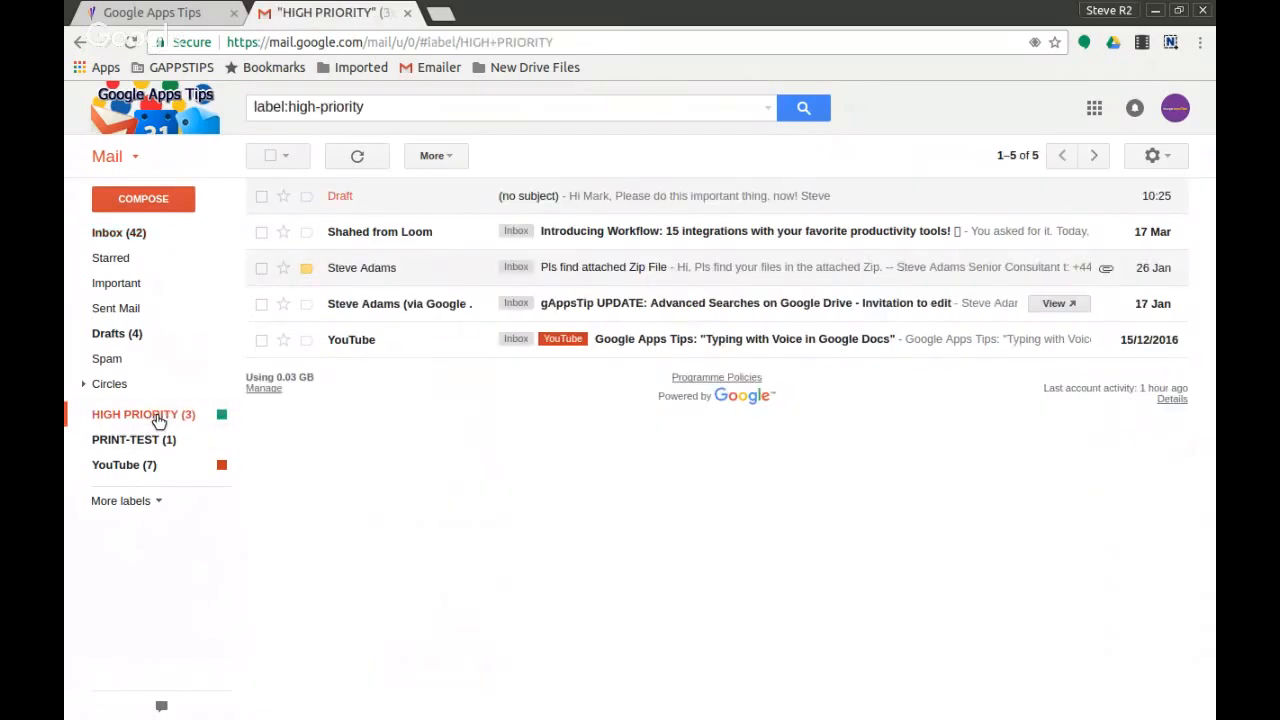
mouse_move(560, 352)
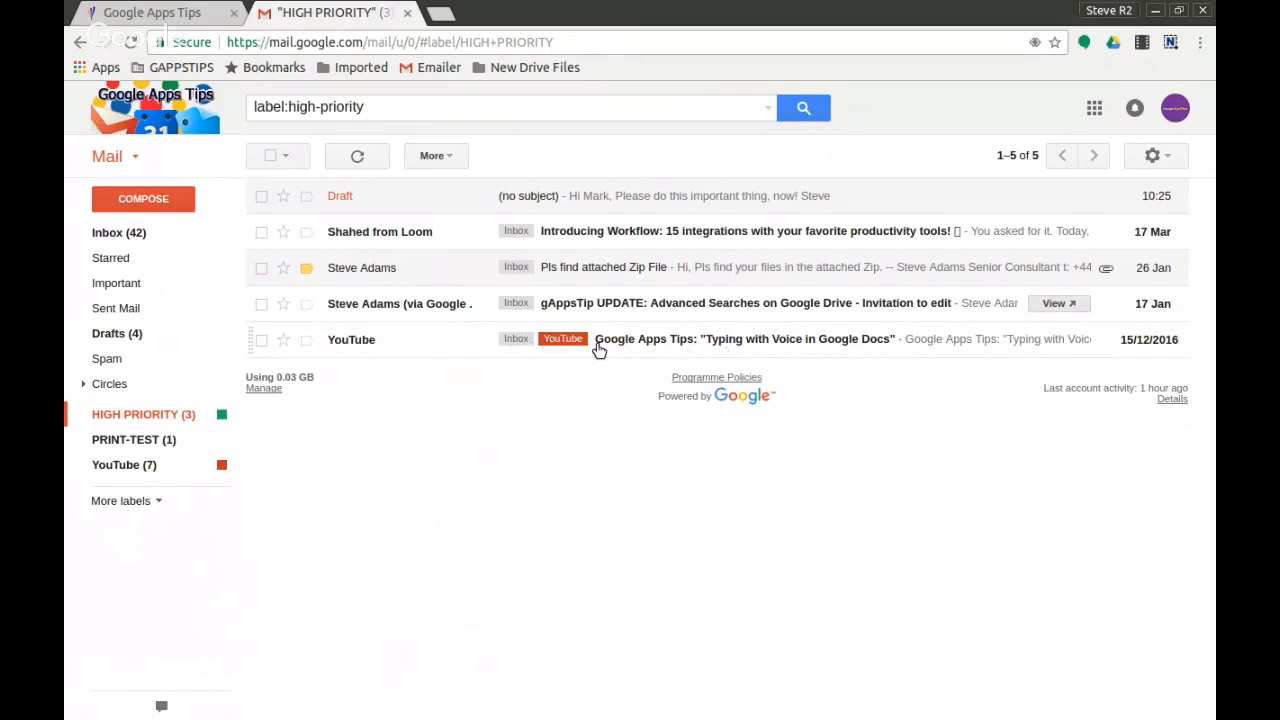
left_click(124, 464)
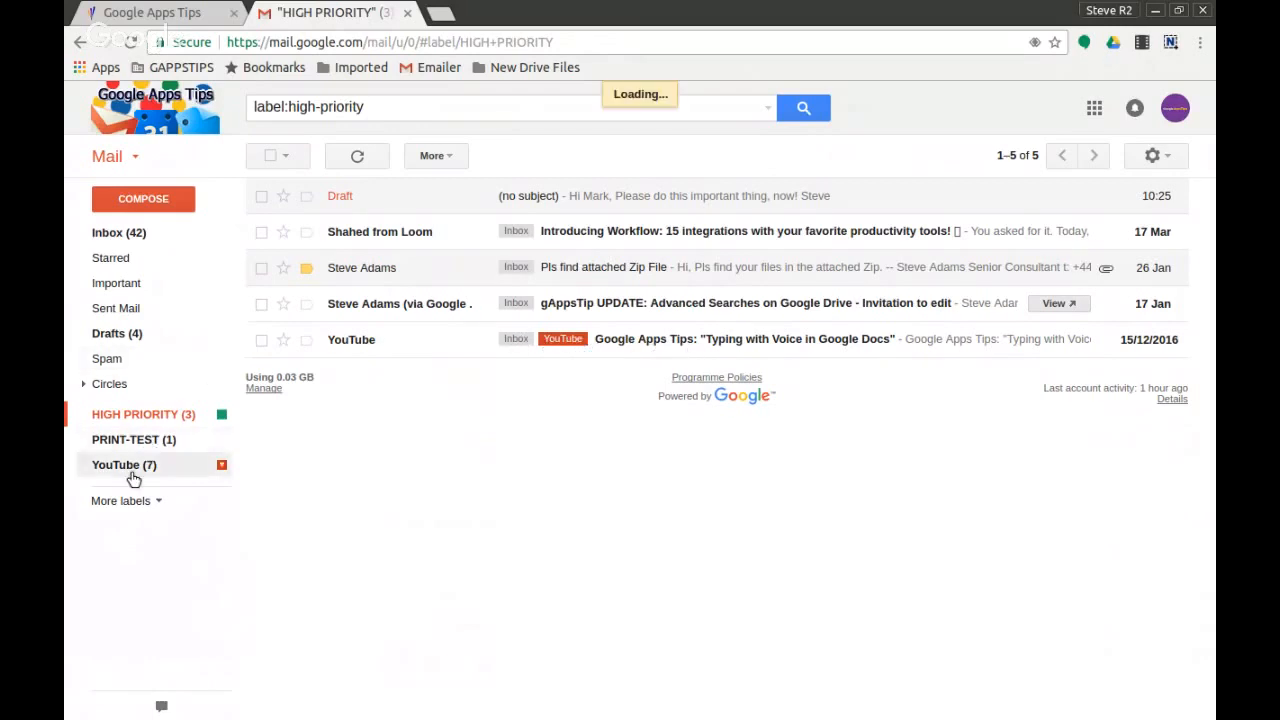
left_click(124, 464)
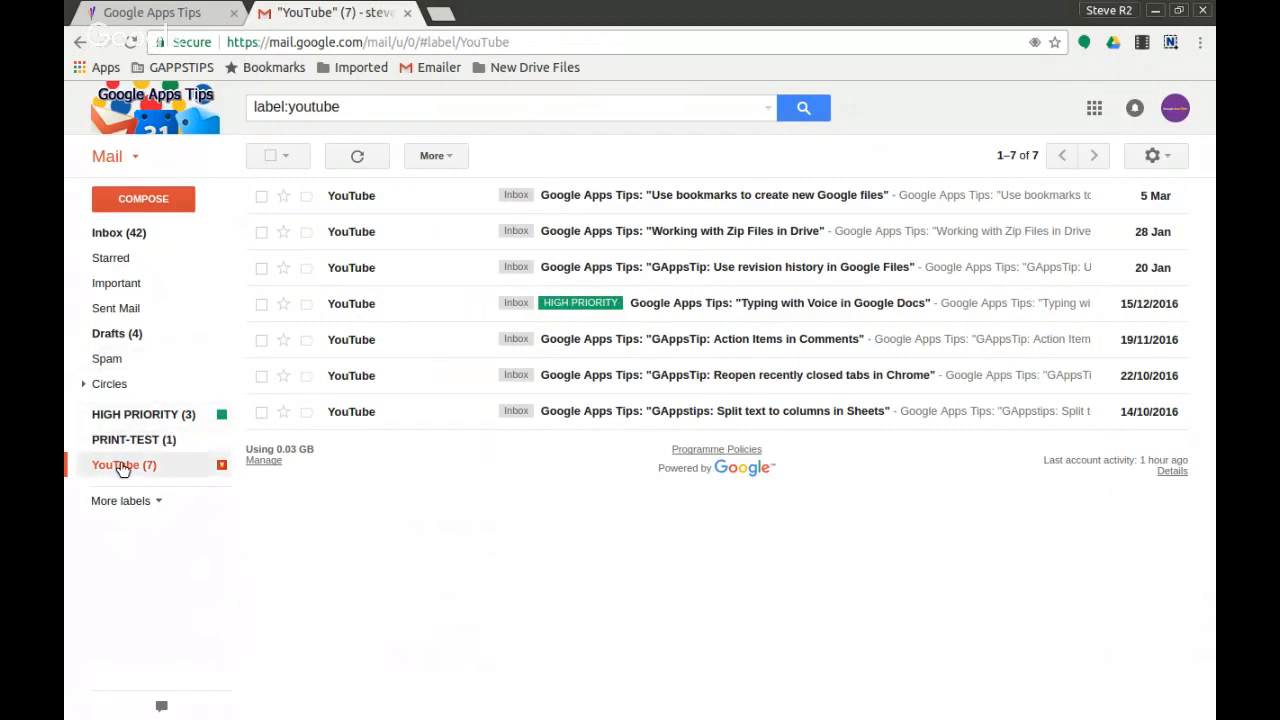
mouse_move(118, 472)
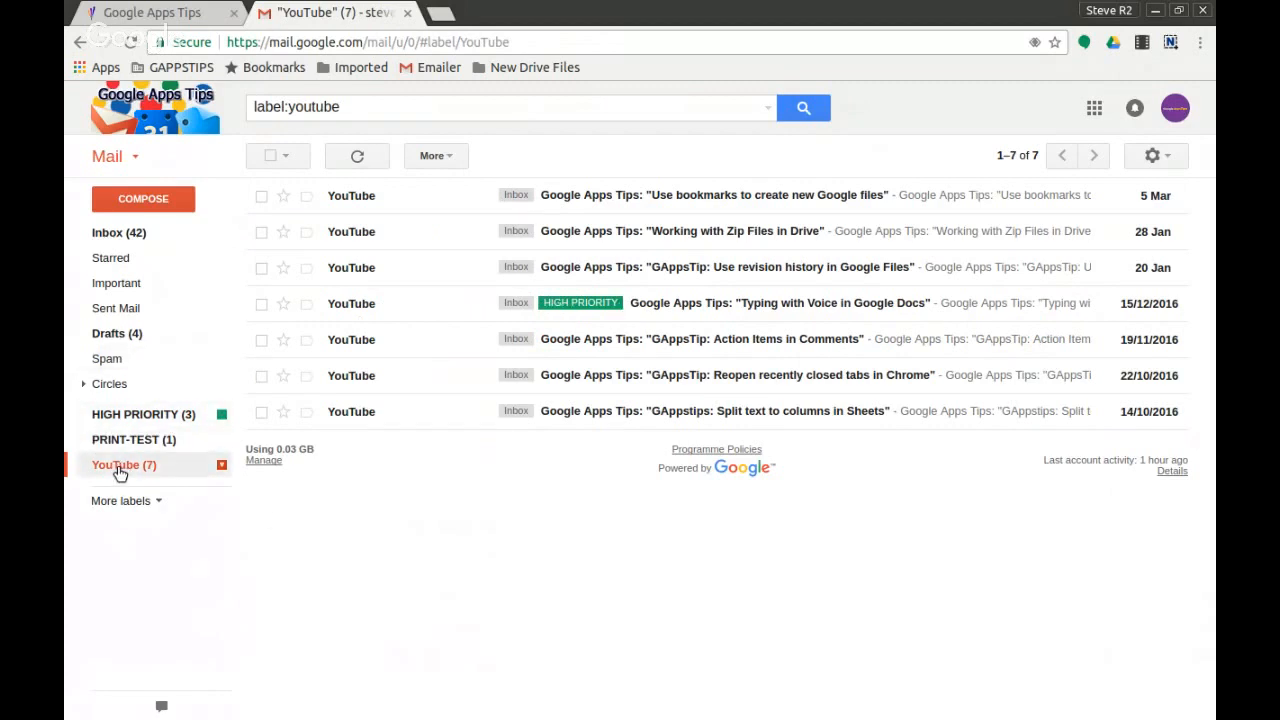
mouse_move(228, 476)
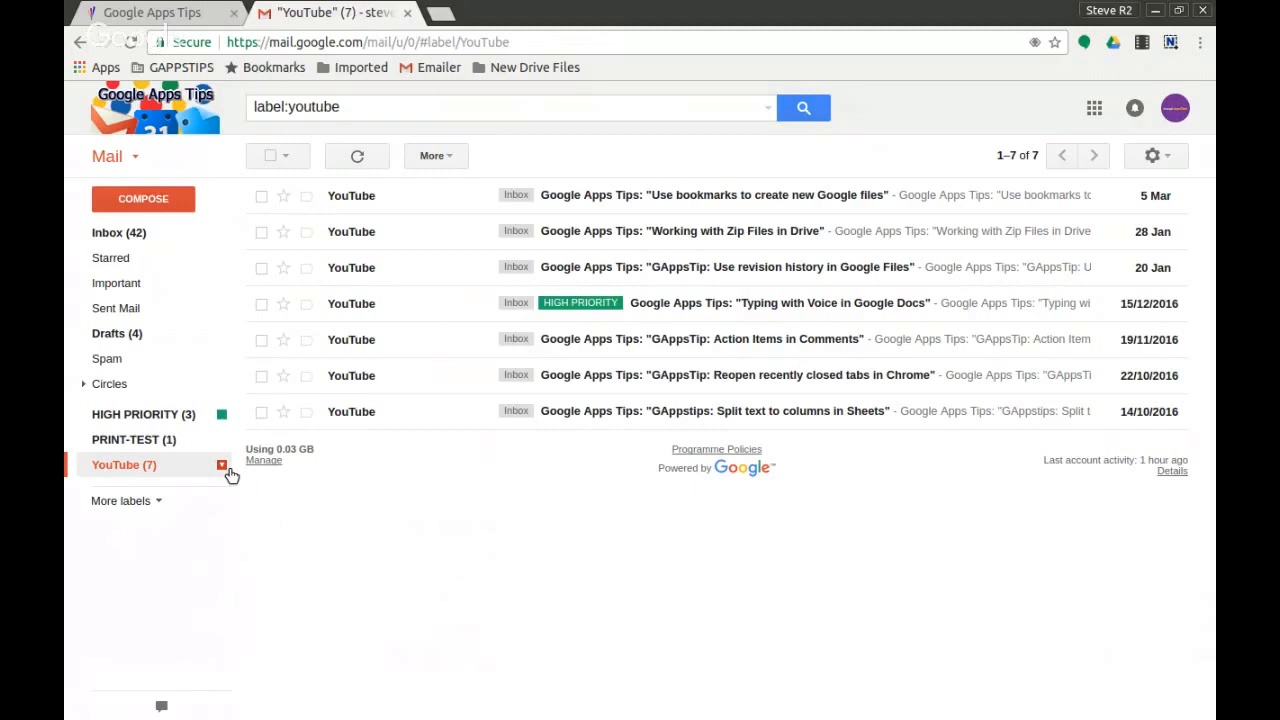
left_click(222, 464)
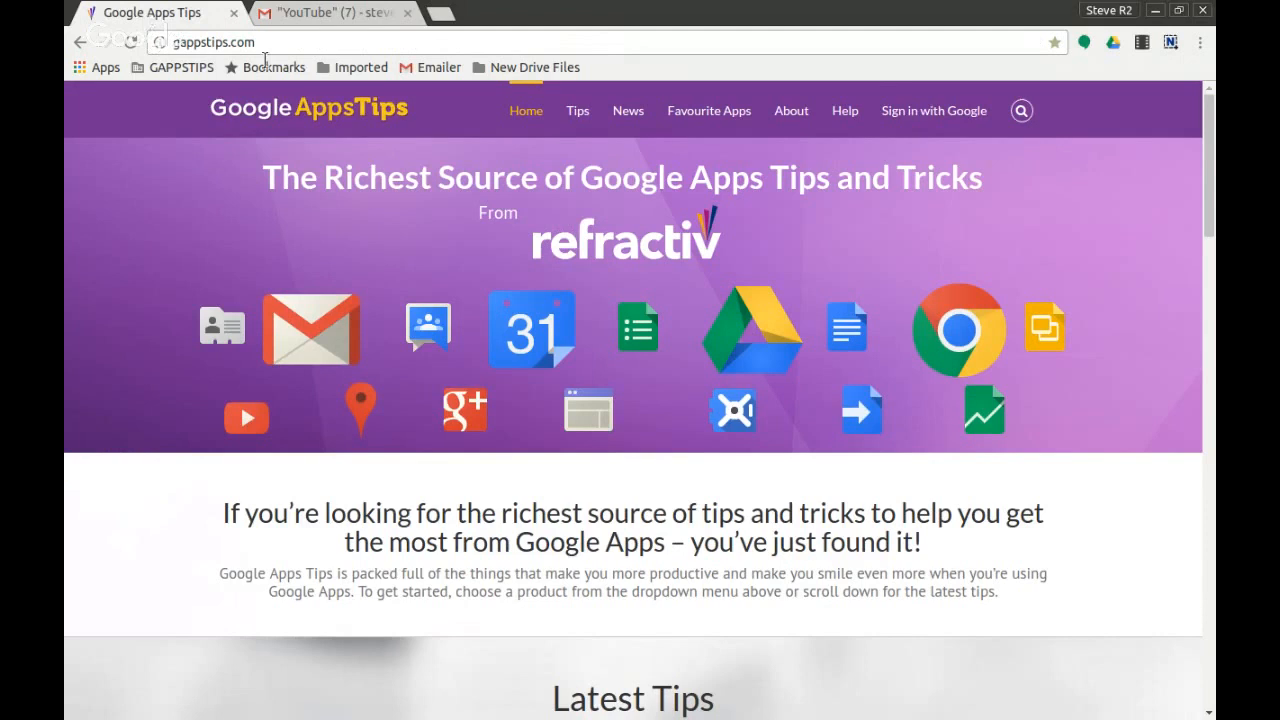
Scroll the Google Apps Tips homepage down to its footer with the social links.
left_click(1020, 110)
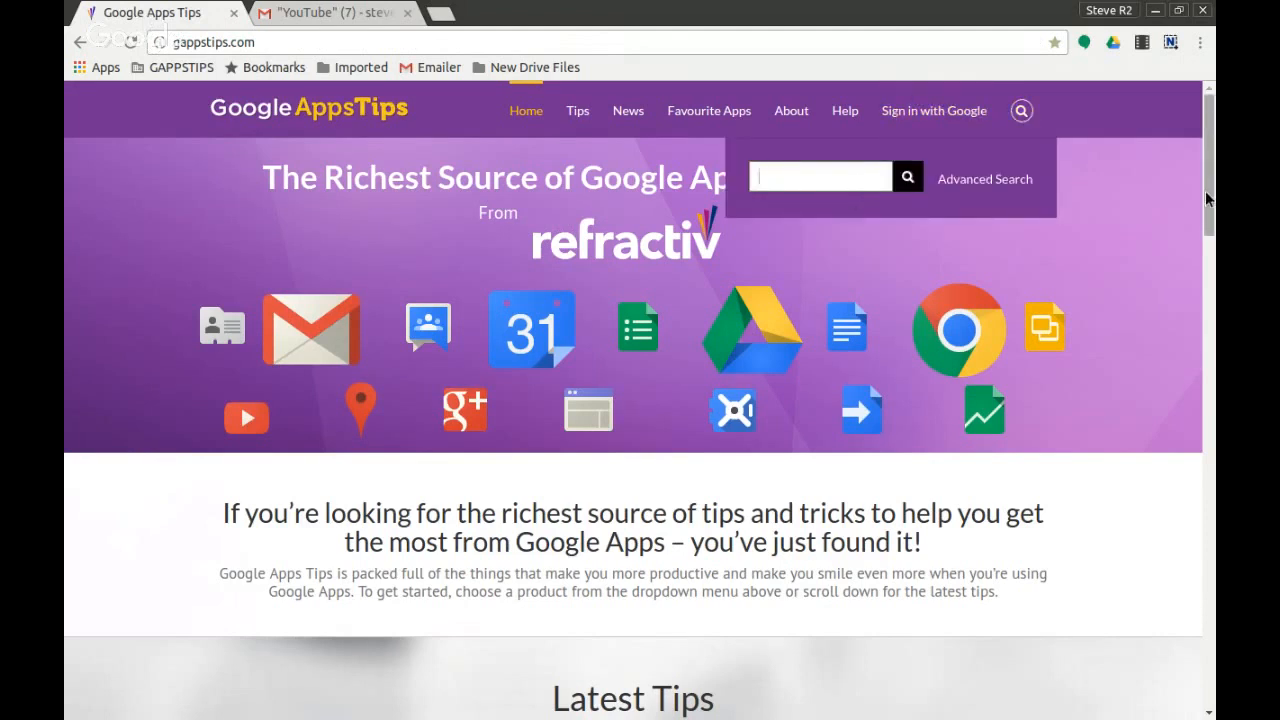
scroll("down", 3)
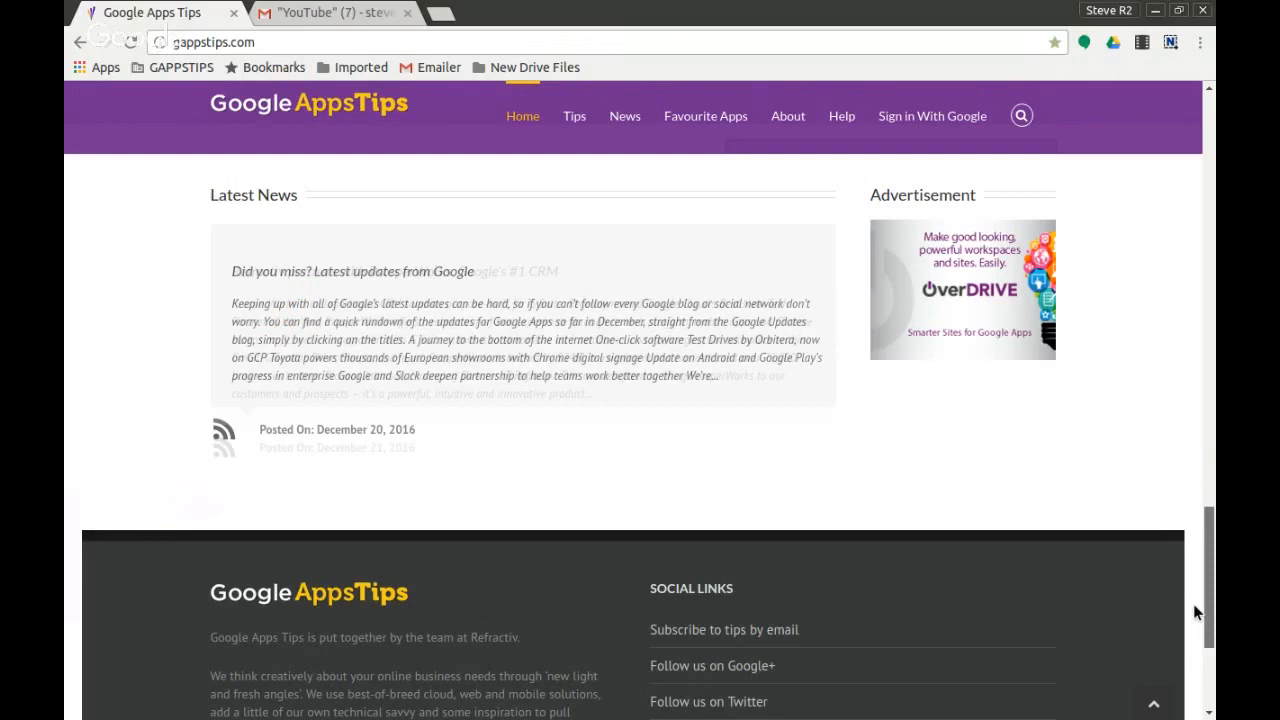
scroll("down", 3)
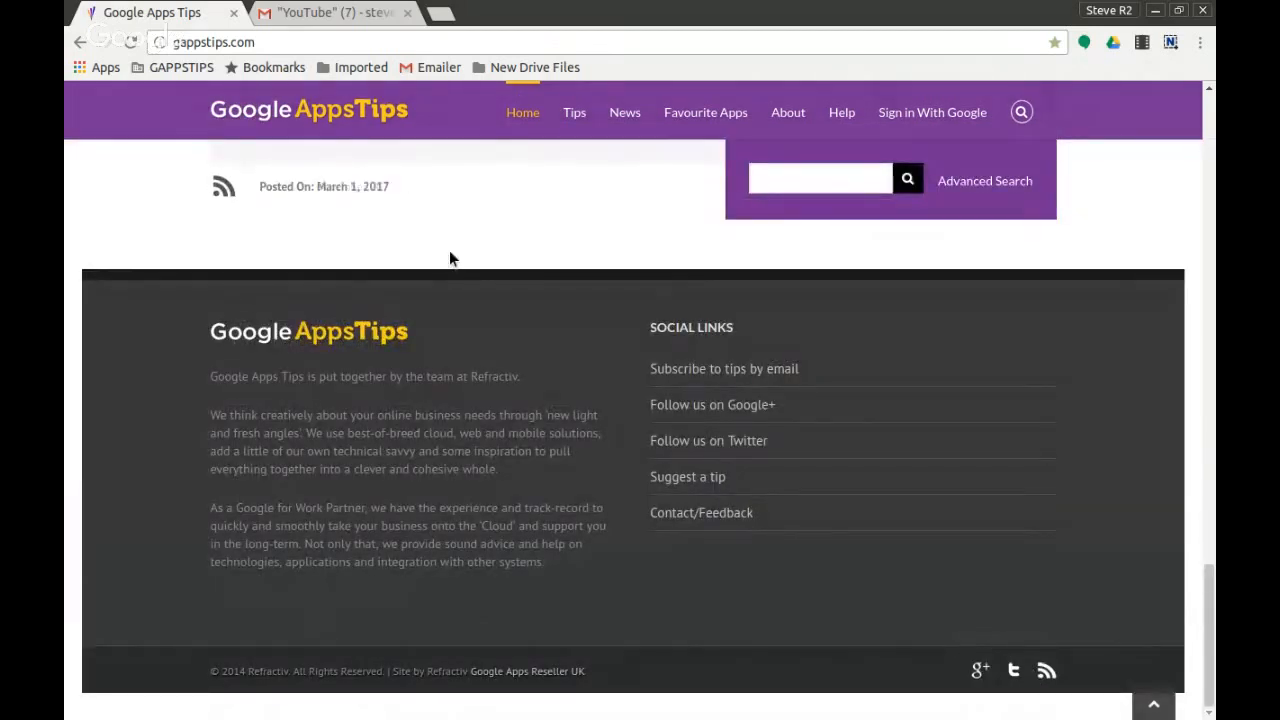
mouse_move(444, 352)
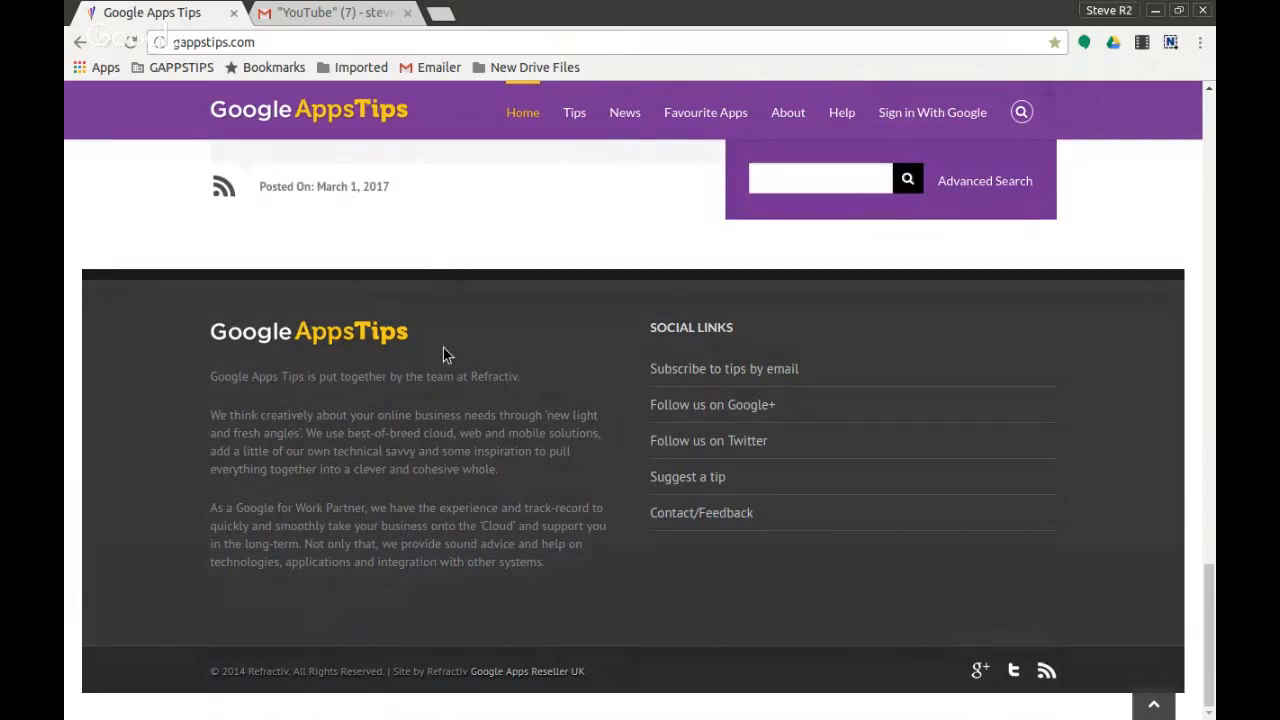